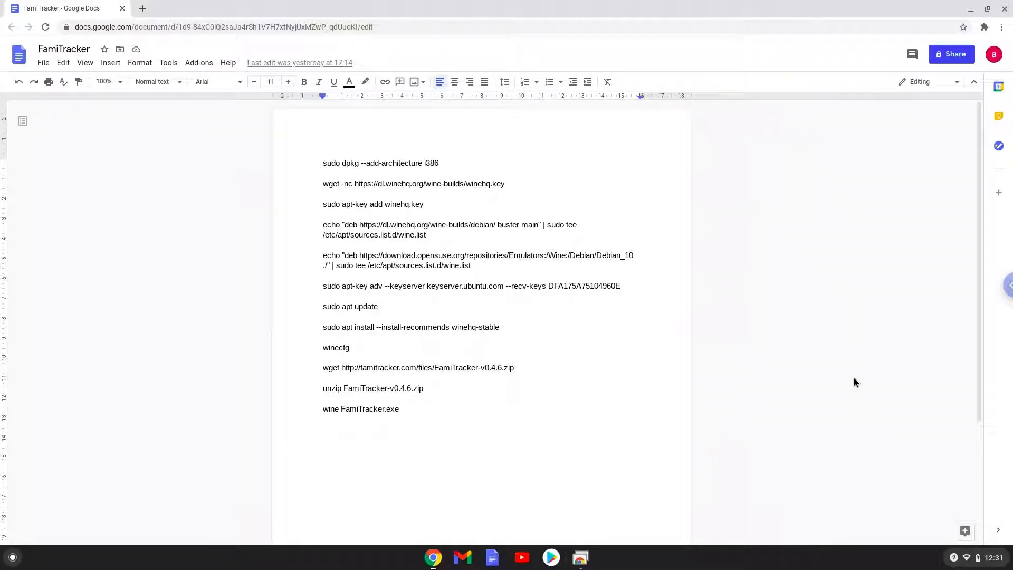
# Bring up the Chromebook quick settings panel over the FamiTracker commands document.
pyautogui.click(324, 162)
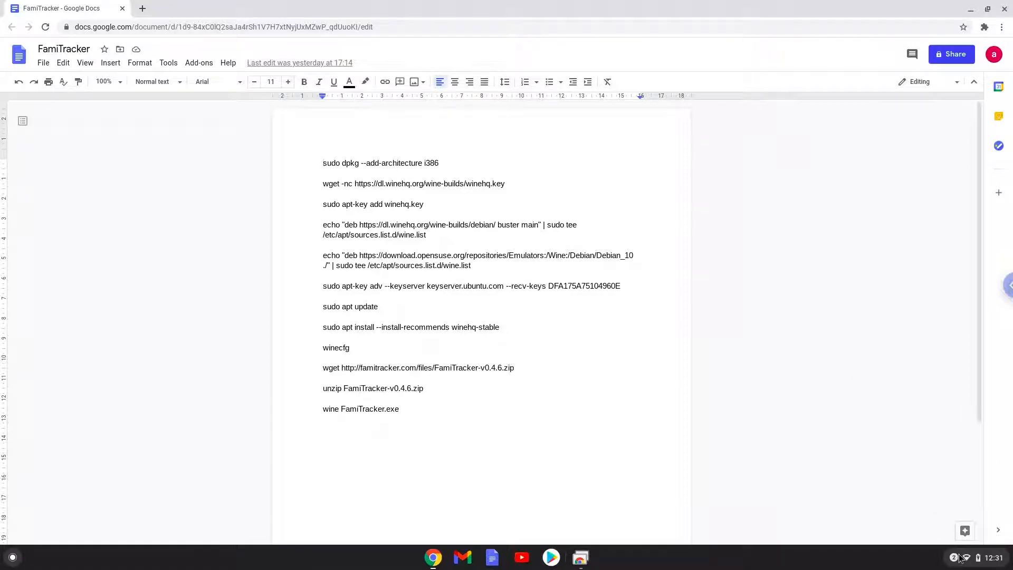
pyautogui.click(962, 557)
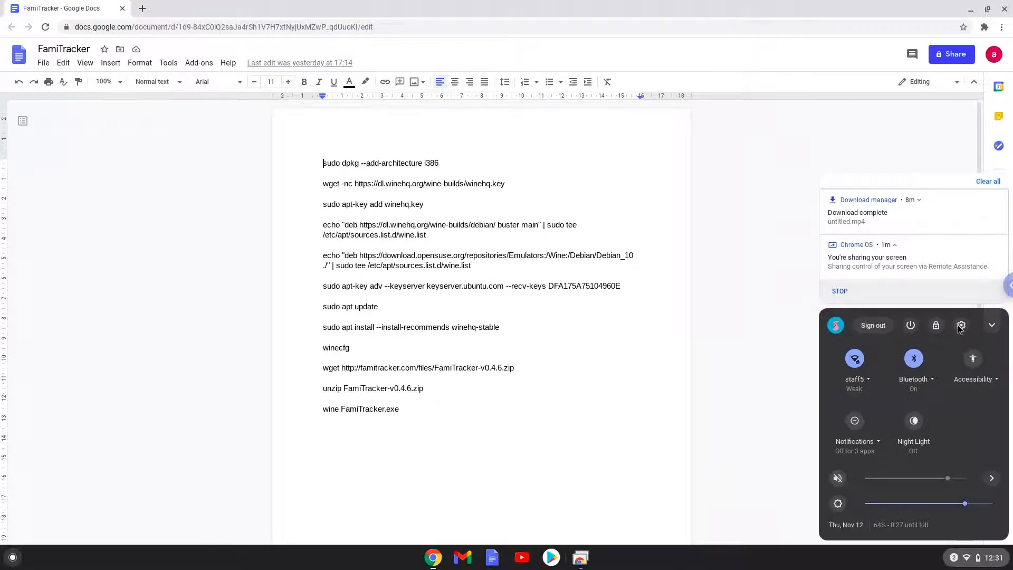
# Turn on Linux (Beta) from Chrome OS Settings so its setup dialog appears.
pyautogui.click(960, 325)
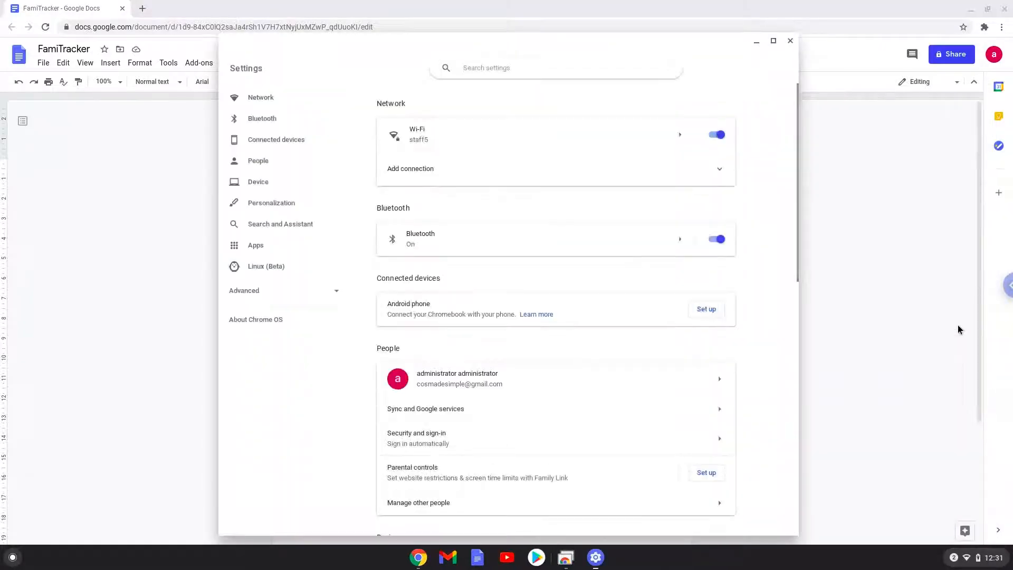
pyautogui.moveTo(462, 294)
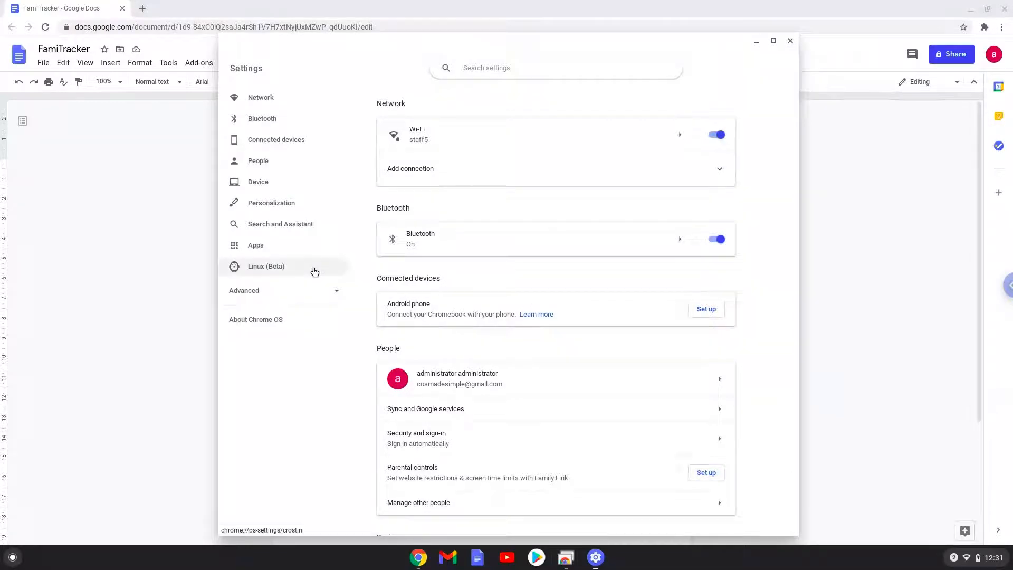
pyautogui.click(266, 265)
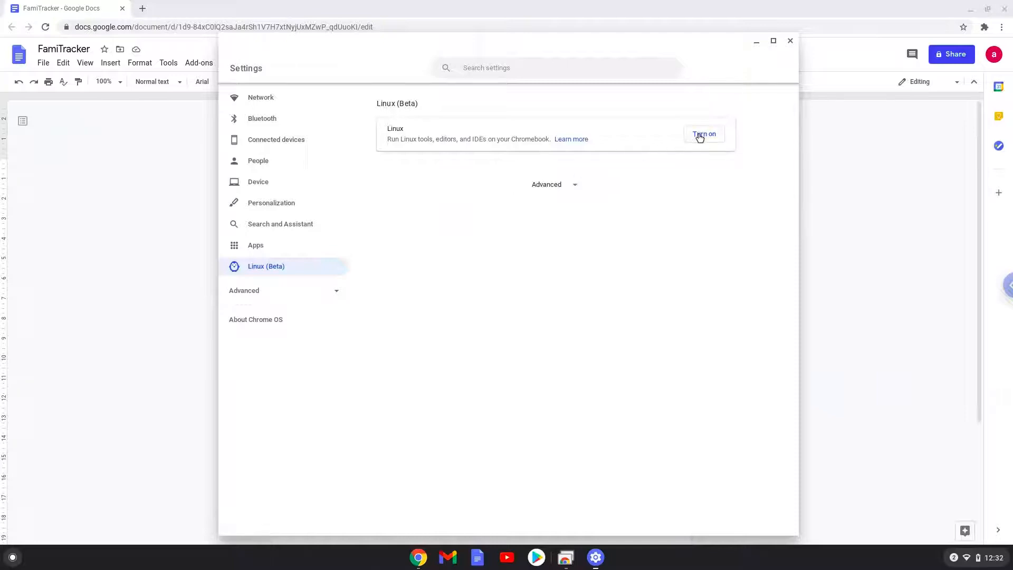
pyautogui.click(704, 134)
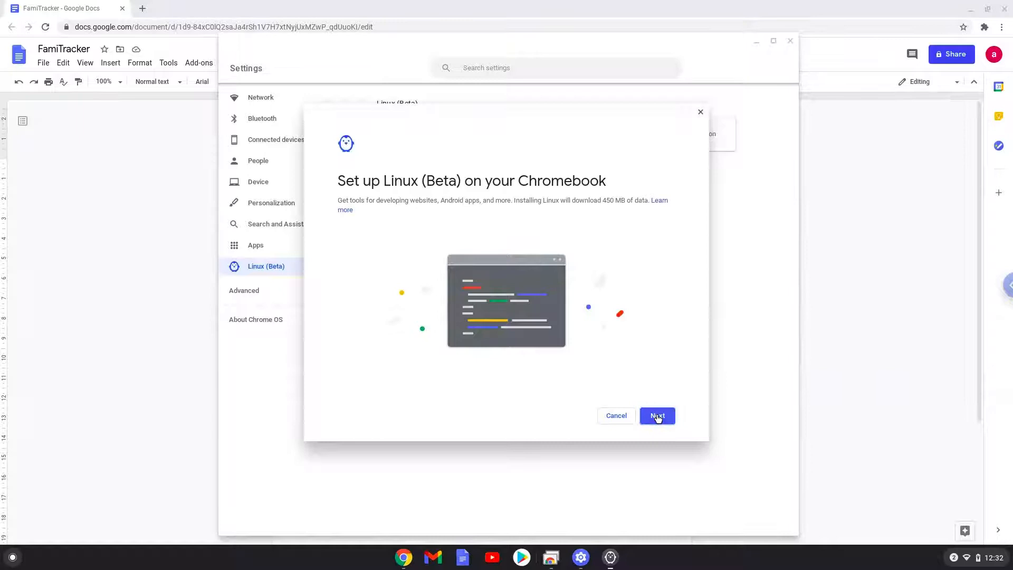
# Complete the Linux (Beta) installation and close the terminal window it opens.
pyautogui.click(656, 416)
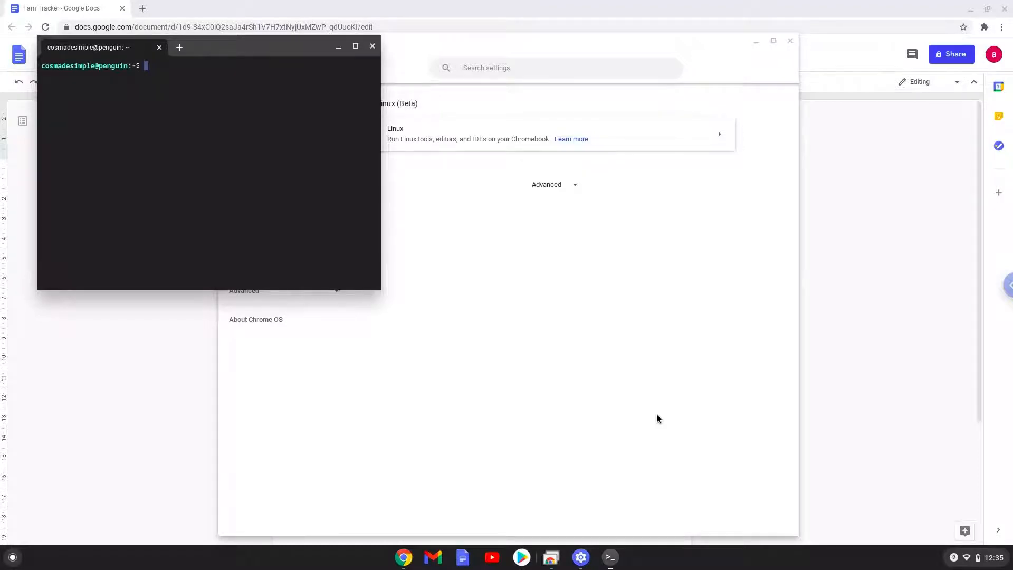
pyautogui.moveTo(535, 265)
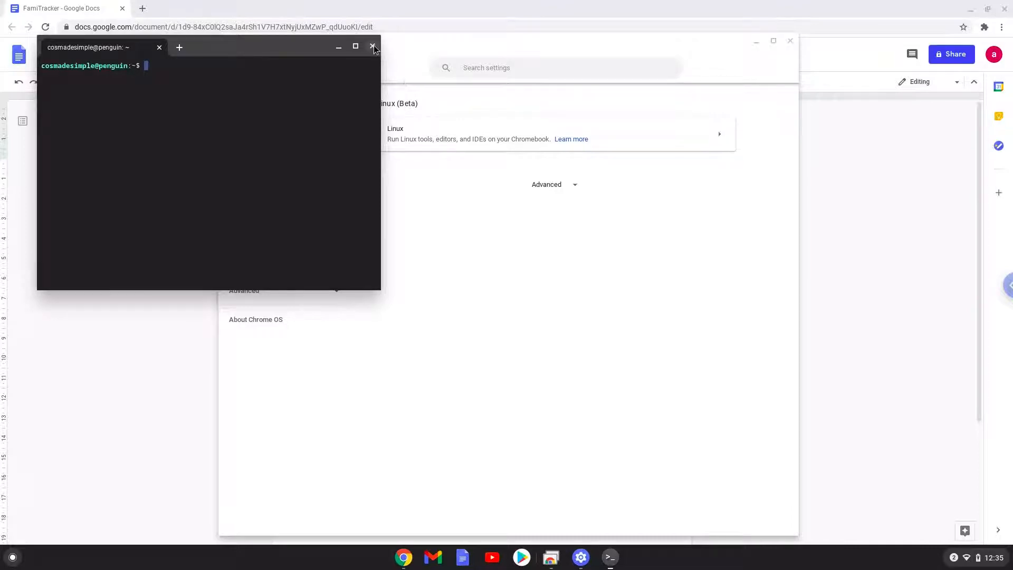
pyautogui.click(373, 47)
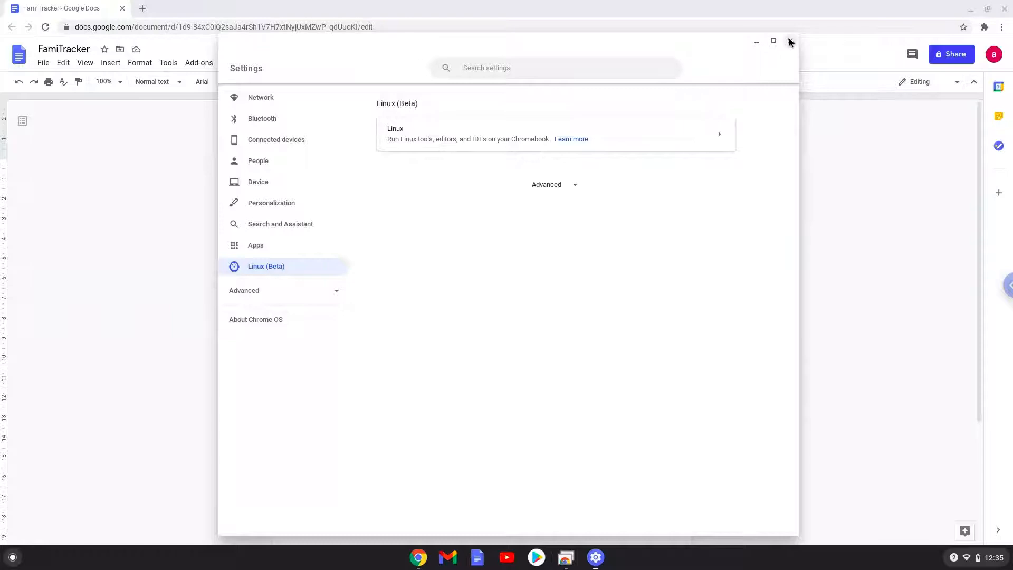
# Close Settings, copy the first command from Docs and launch the Linux Terminal.
pyautogui.click(789, 41)
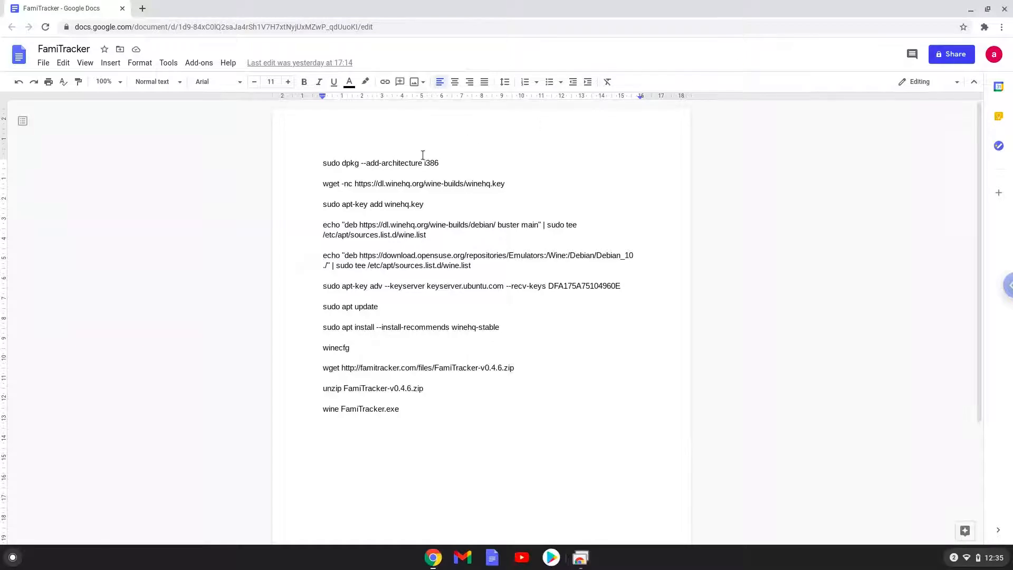
pyautogui.moveTo(401, 162)
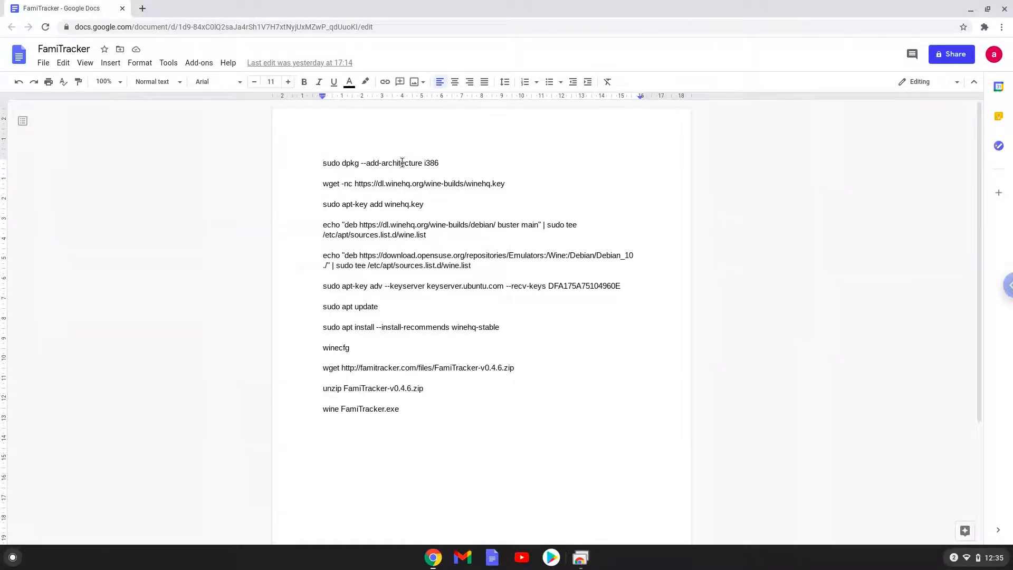
pyautogui.rightClick(381, 163)
pyautogui.write('ter')
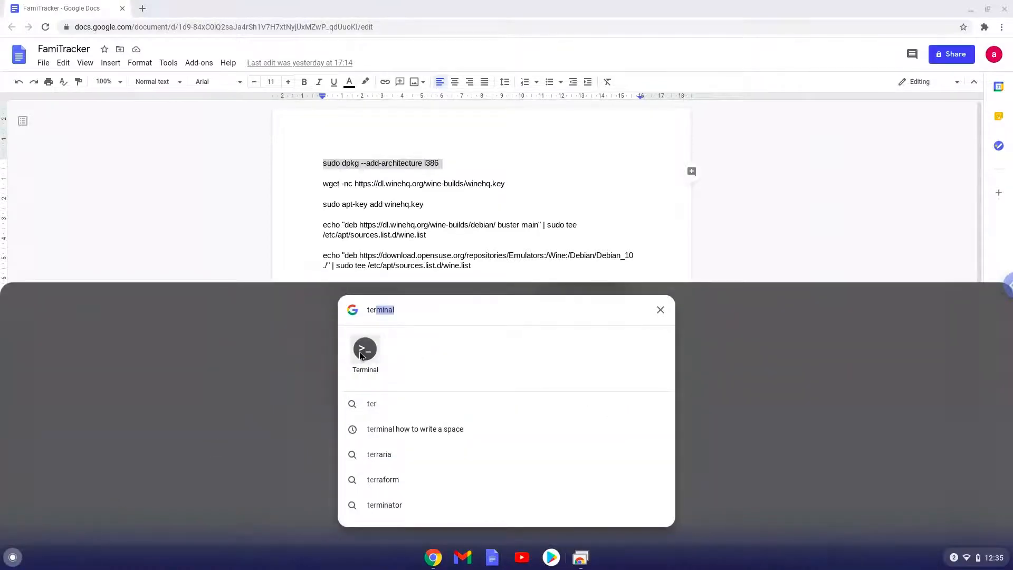
pyautogui.click(365, 349)
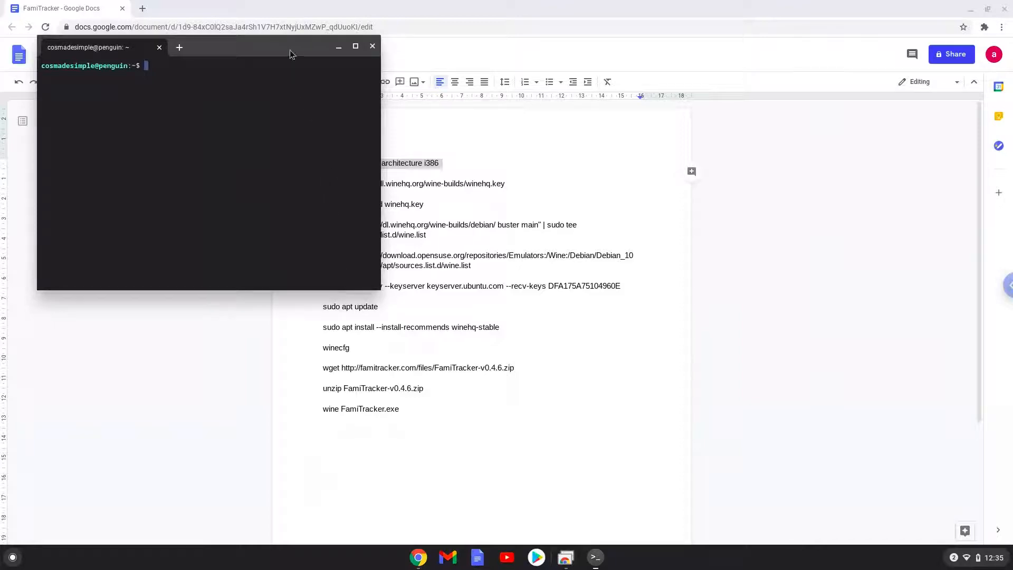
# Copy the 'wget winehq.key' command from Docs and run it in the terminal.
pyautogui.click(354, 46)
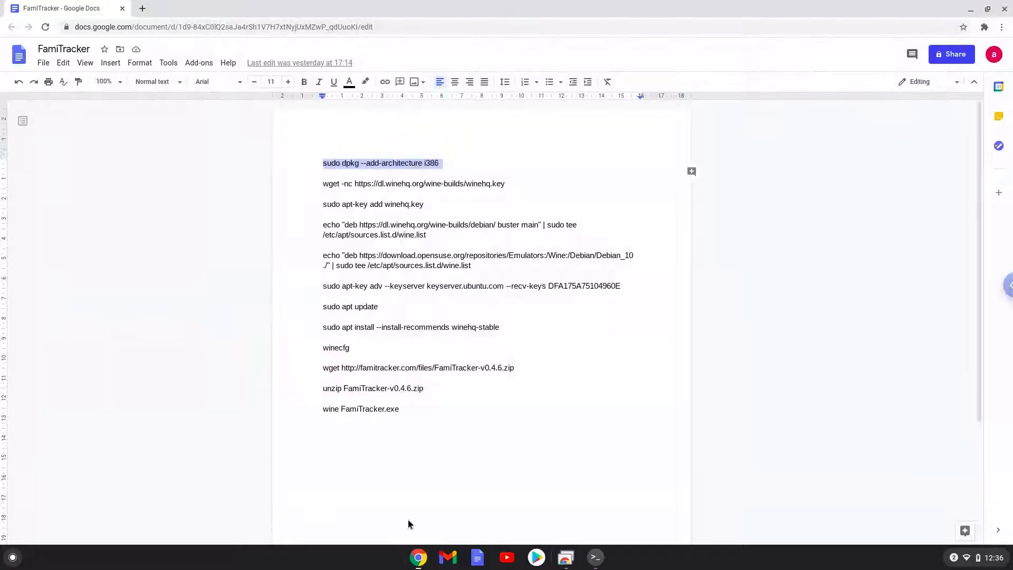
pyautogui.moveTo(387, 182)
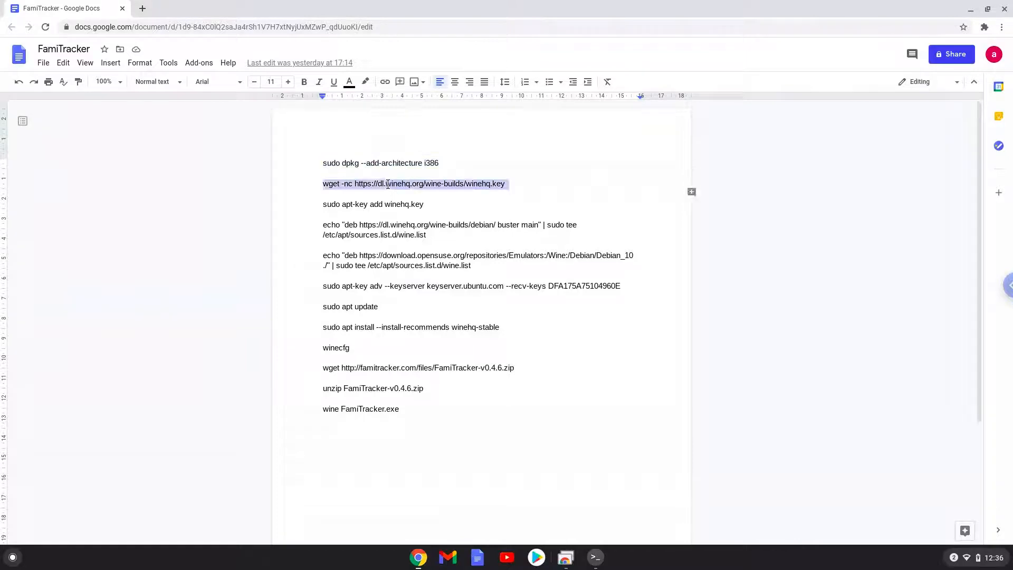
pyautogui.rightClick(388, 184)
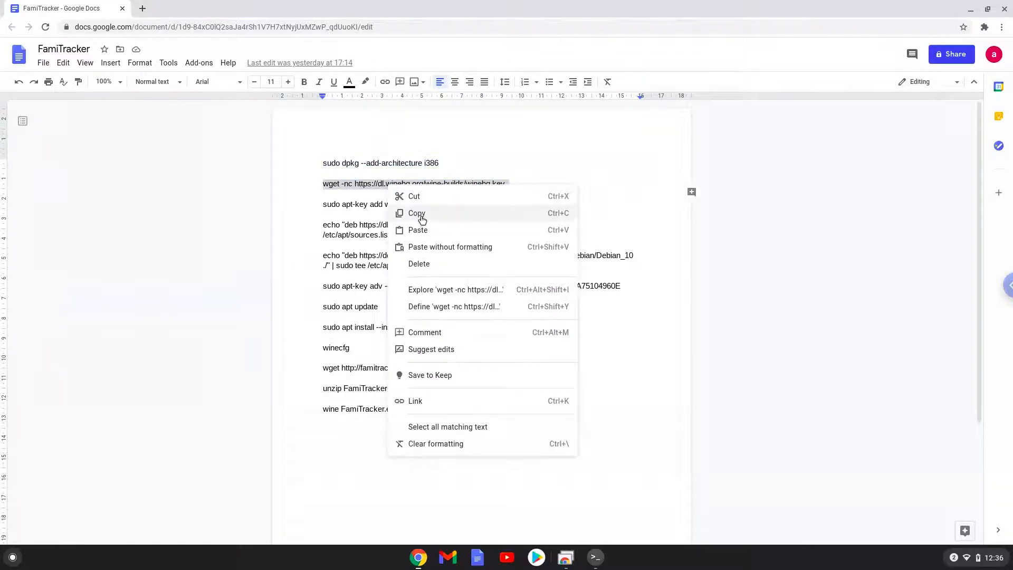
pyautogui.click(415, 213)
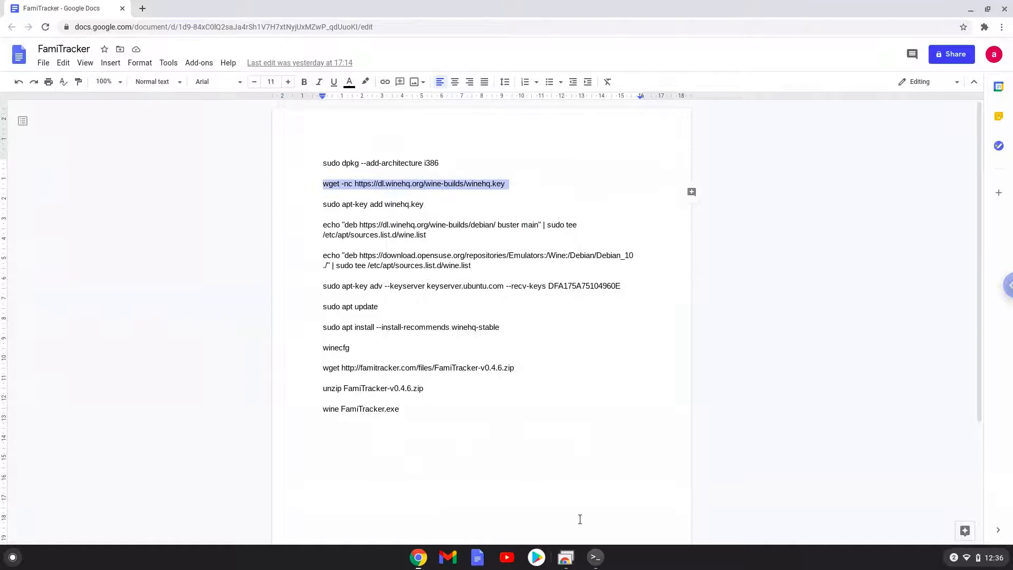
pyautogui.click(594, 557)
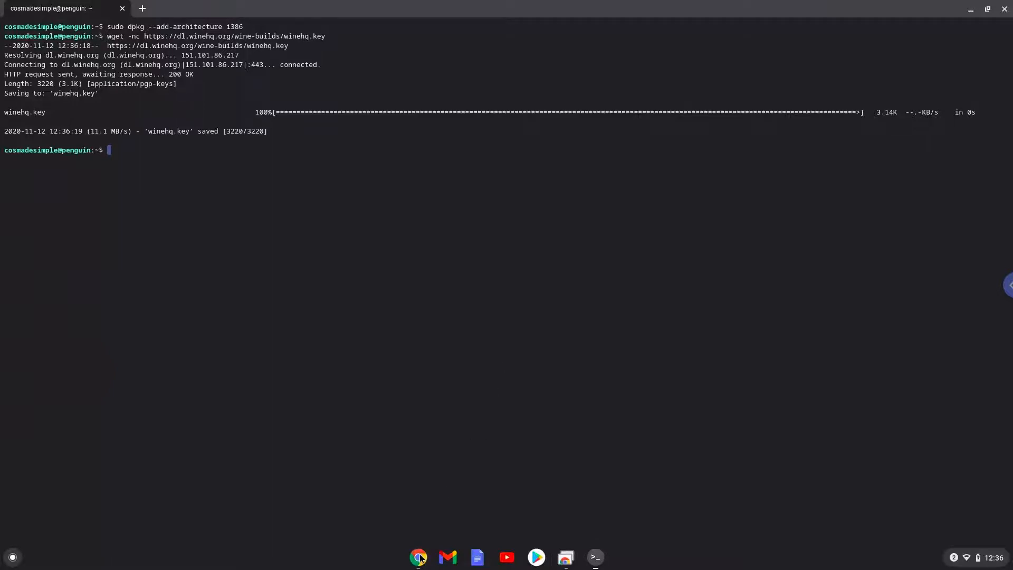
# Run 'sudo apt-key add winehq.key' from the notes, getting OK, and return to Docs.
pyautogui.click(418, 556)
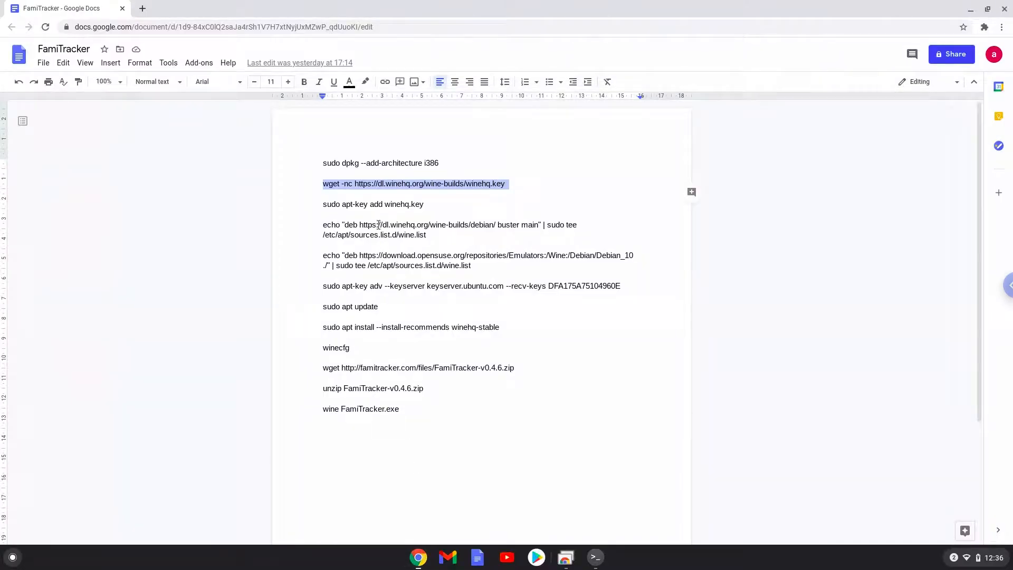
pyautogui.click(373, 203)
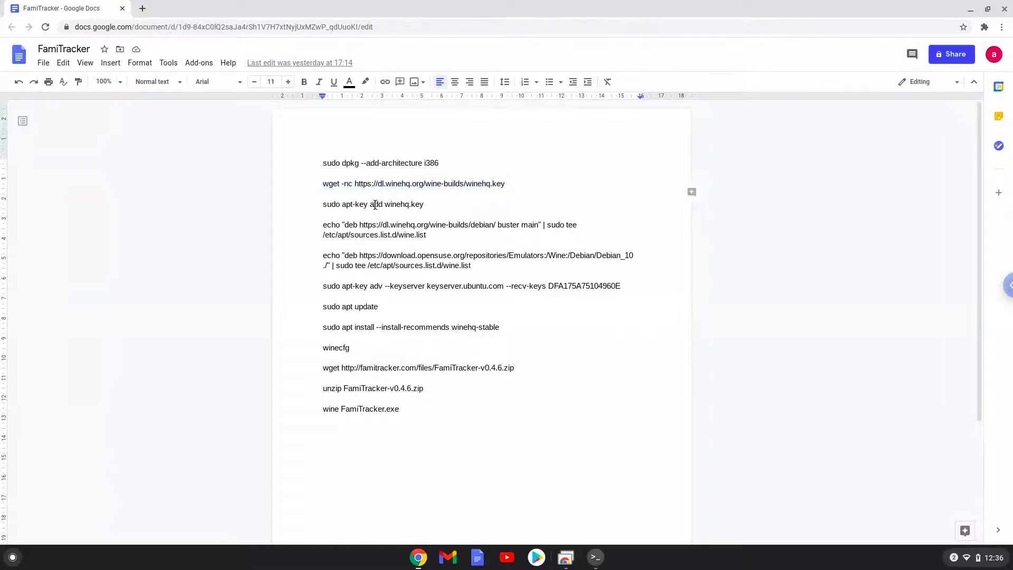
pyautogui.rightClick(372, 203)
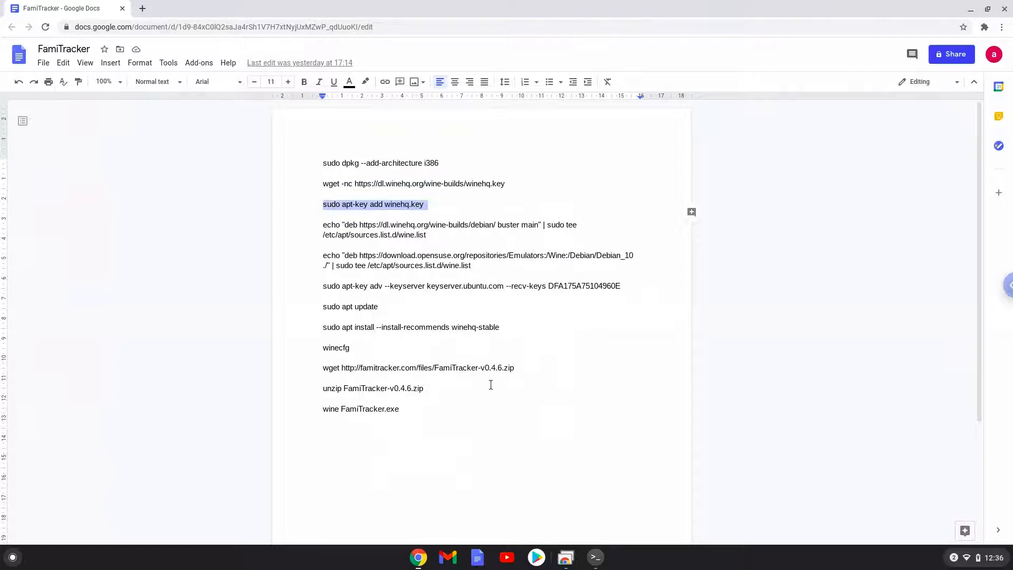
pyautogui.moveTo(594, 557)
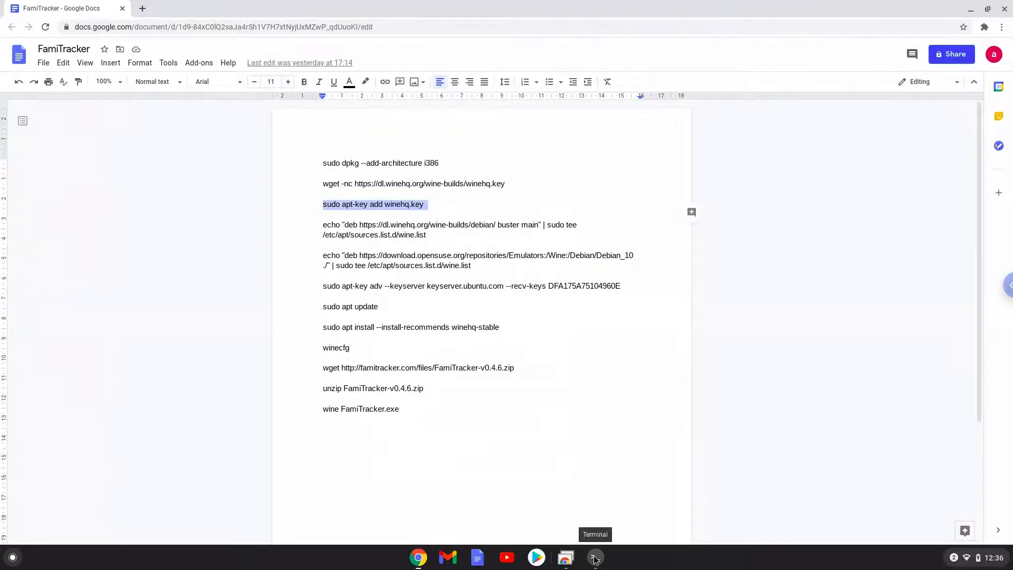
pyautogui.click(593, 557)
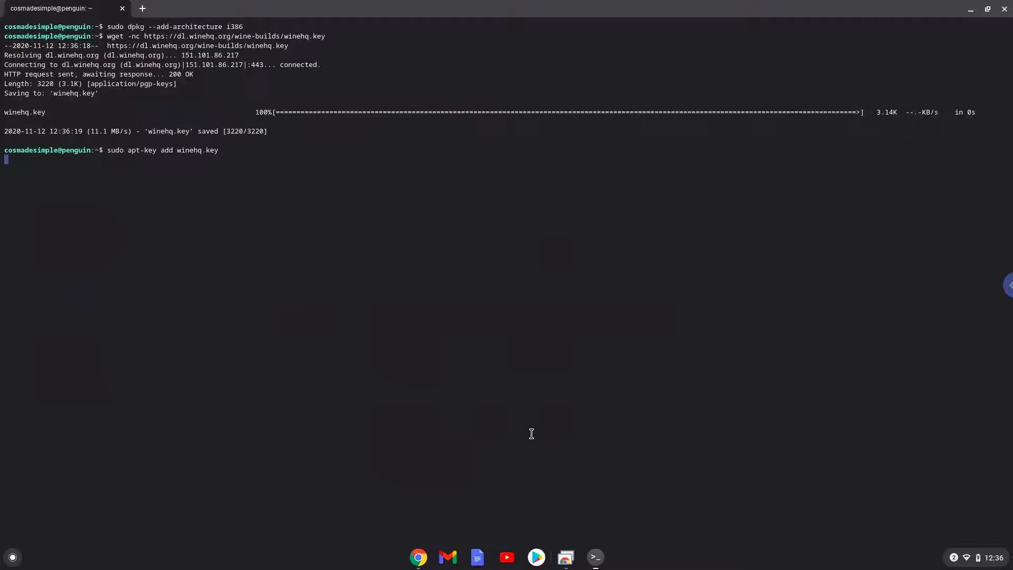
pyautogui.press('Return')
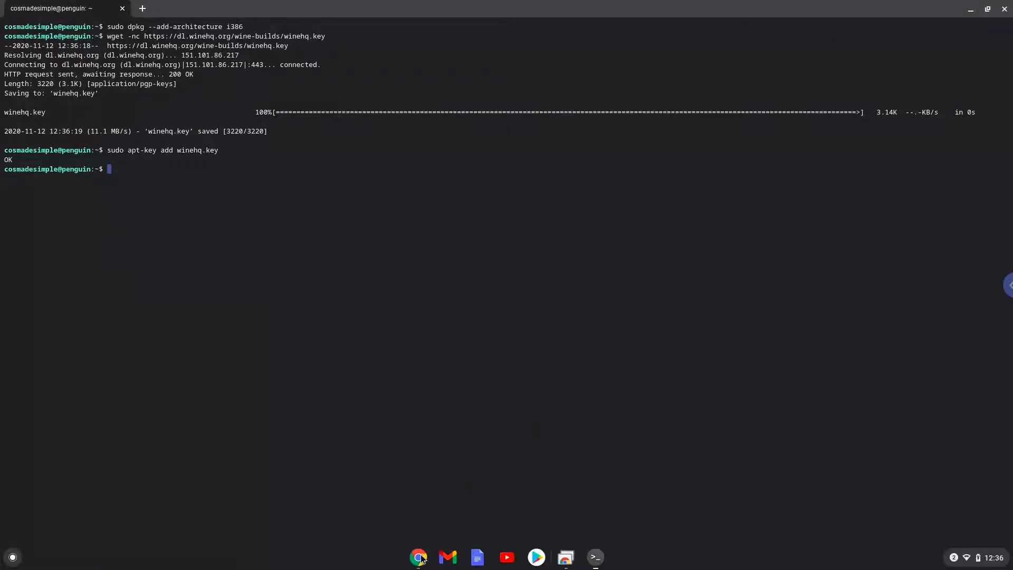
pyautogui.click(417, 557)
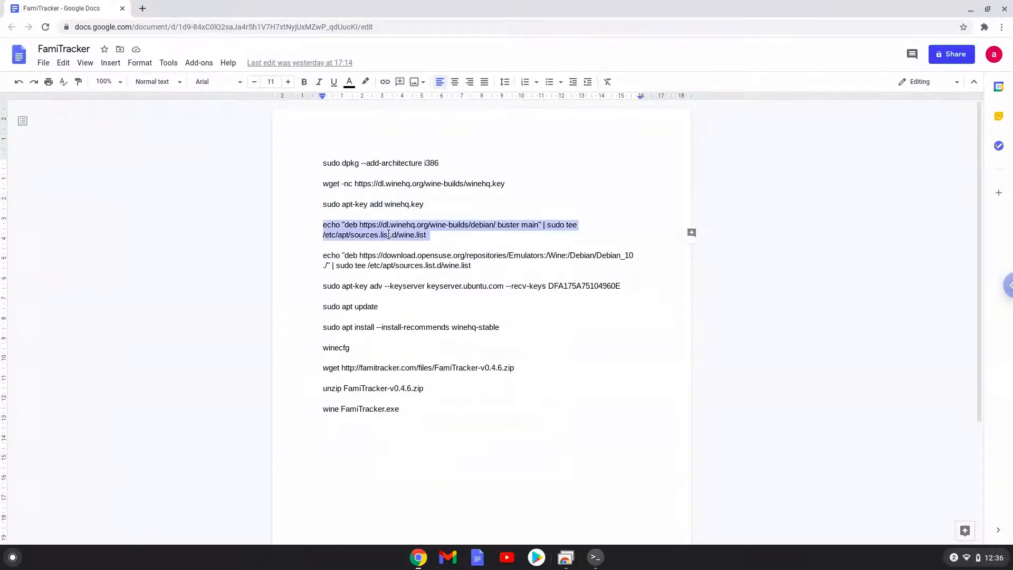
# Run the echo/tee command writing the WineHQ buster repository to wine.list.
pyautogui.rightClick(387, 234)
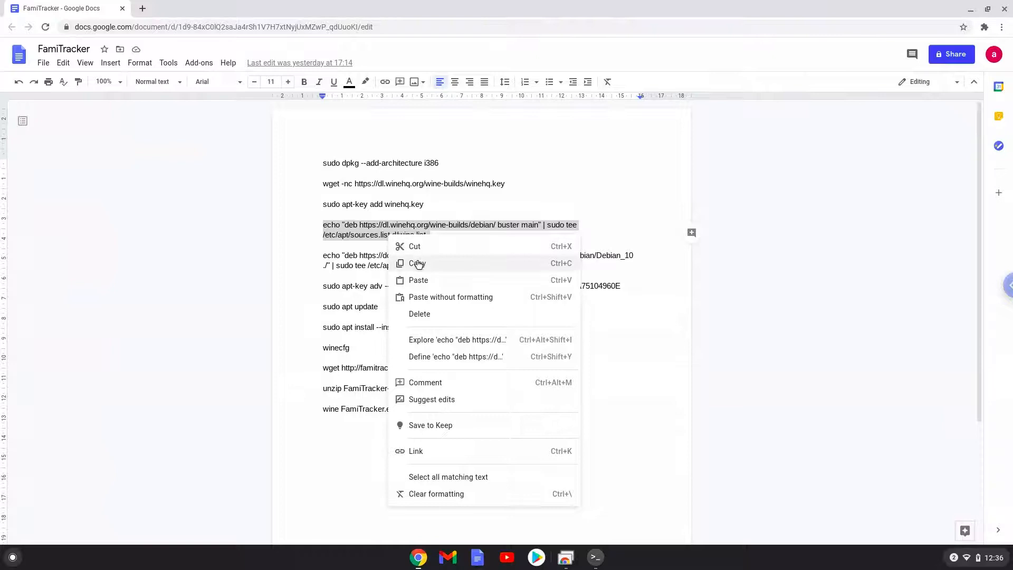
pyautogui.click(418, 263)
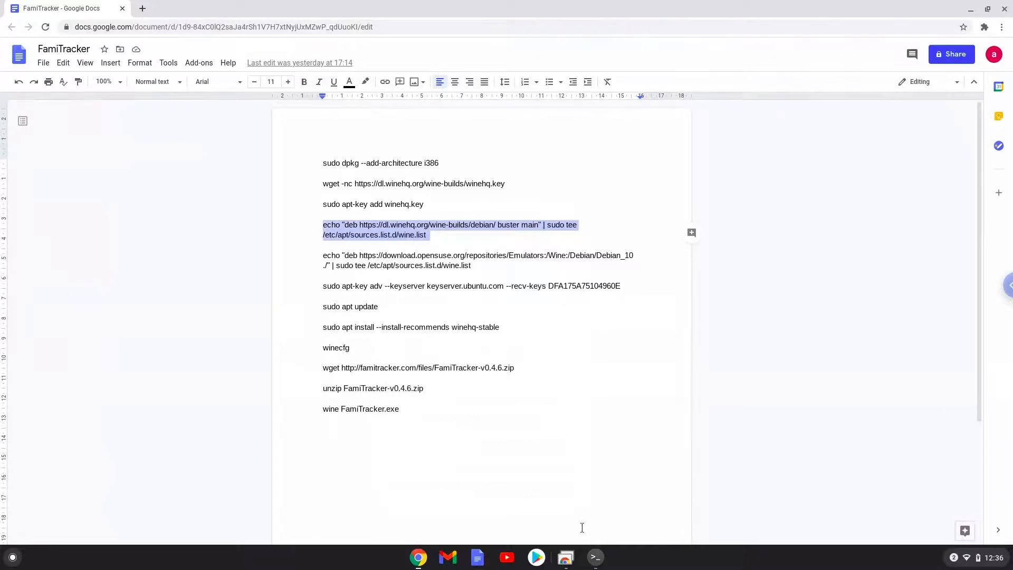
pyautogui.click(593, 557)
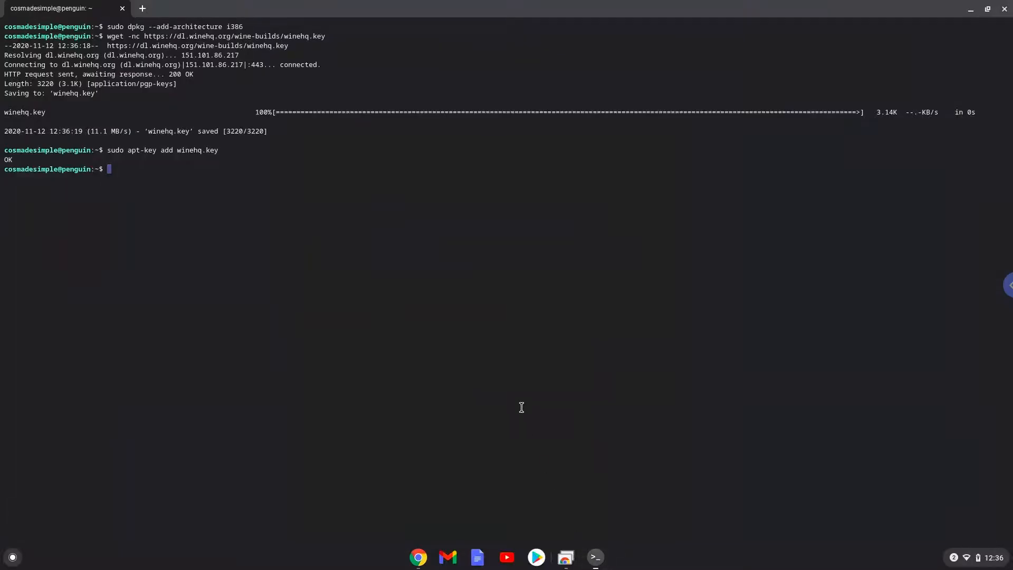
pyautogui.press('Return')
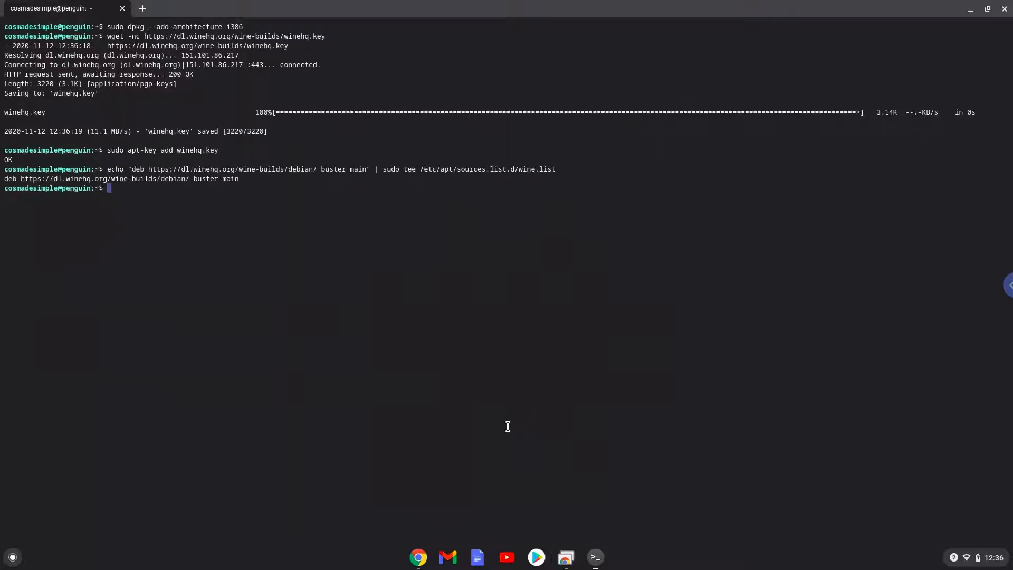
pyautogui.moveTo(418, 556)
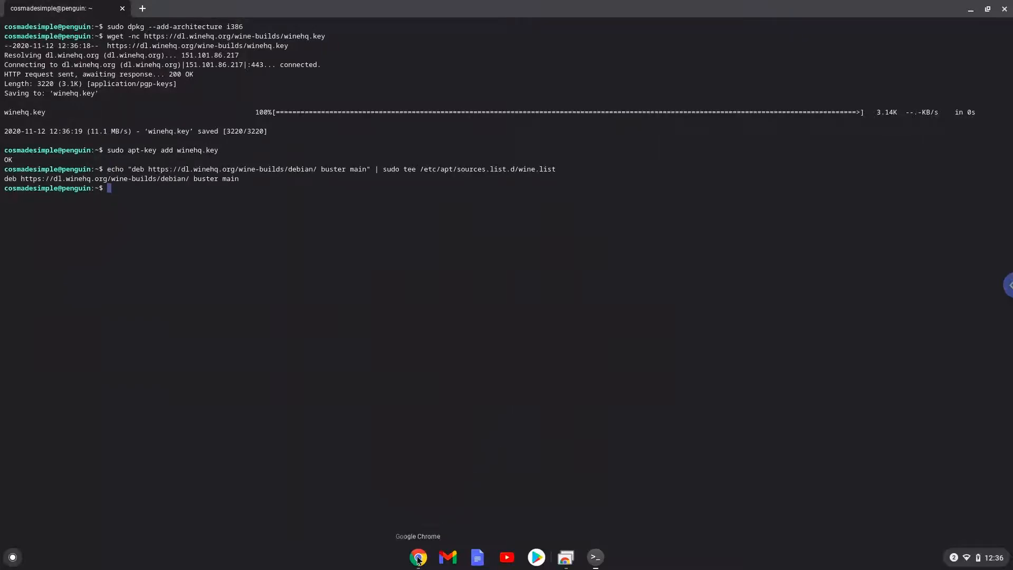
# Copy the openSUSE Wine repository echo line from the notes and return to the terminal.
pyautogui.click(418, 557)
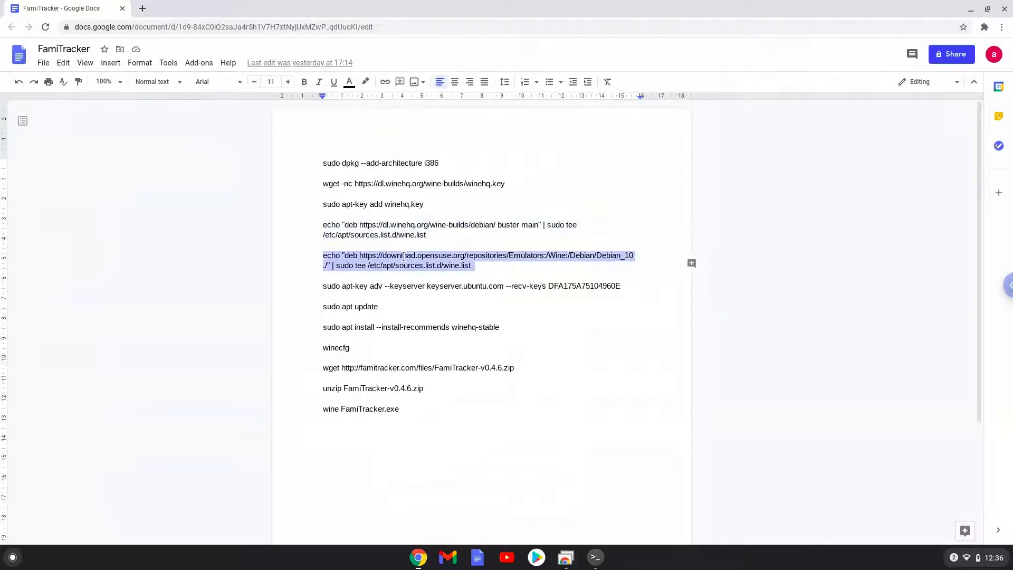
pyautogui.rightClick(404, 260)
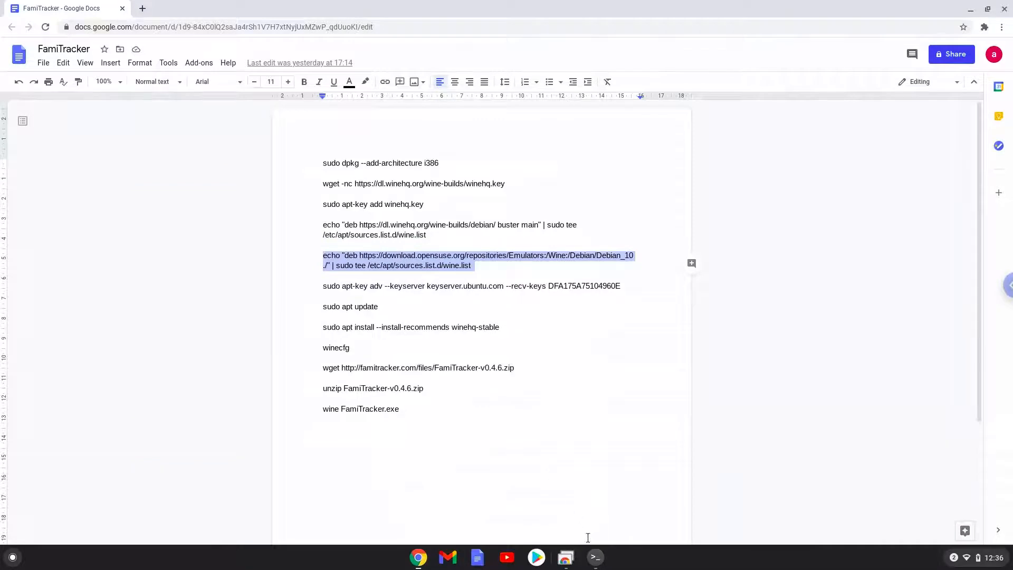
pyautogui.click(594, 557)
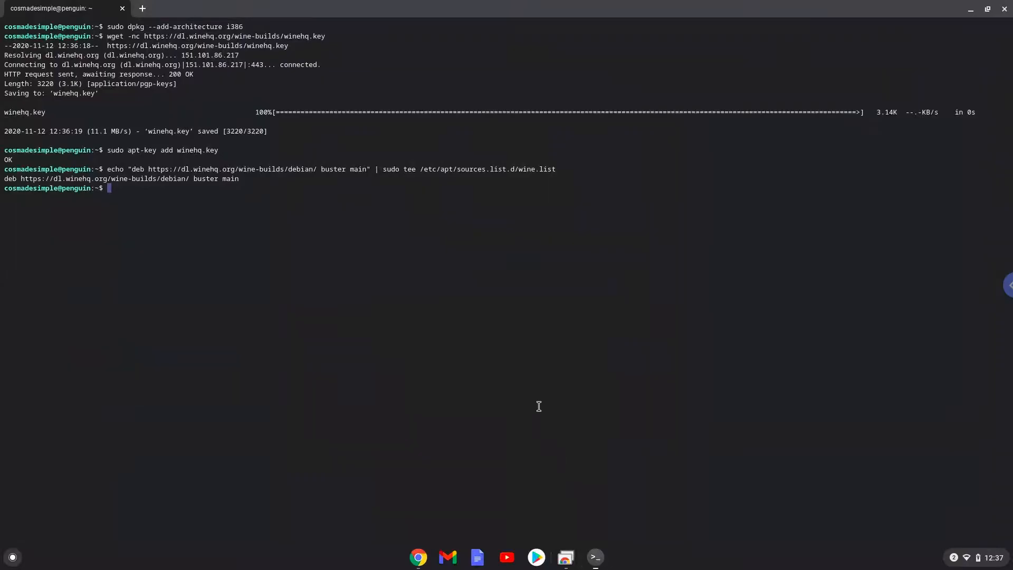
# Add the openSUSE Debian_10 repository to wine.list and import its key via apt-key adv.
pyautogui.press('Return')
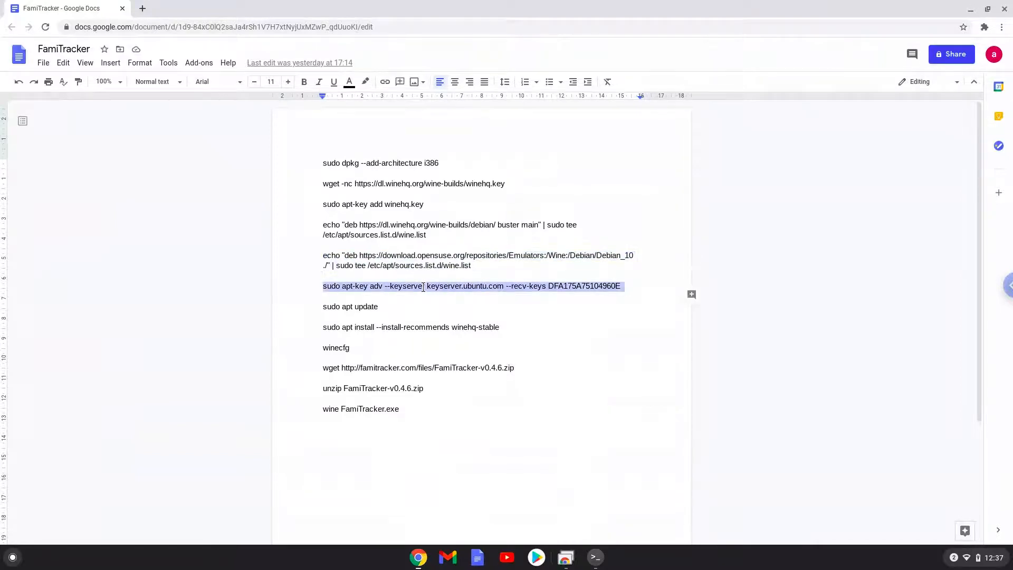
pyautogui.rightClick(423, 286)
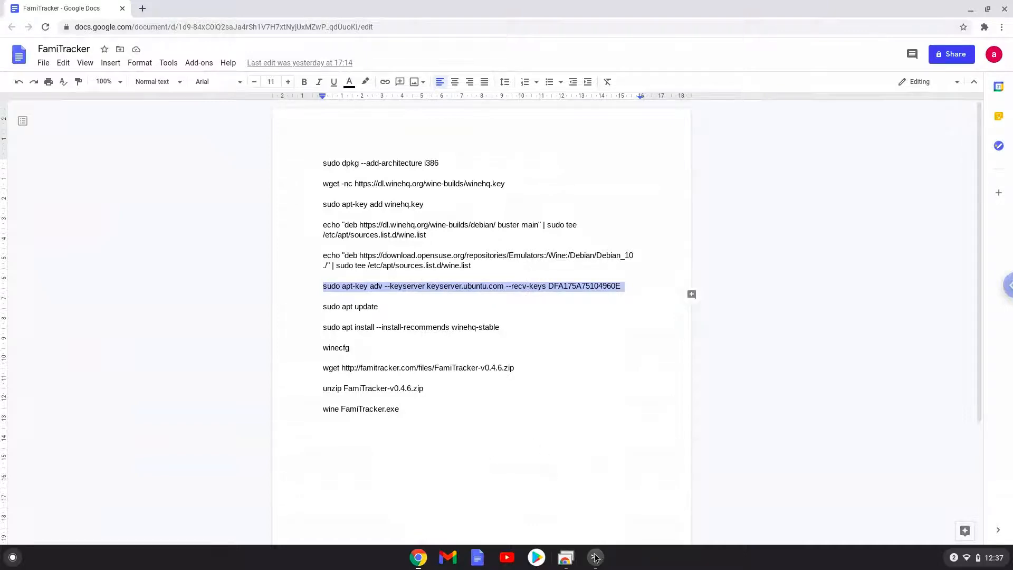
pyautogui.click(593, 557)
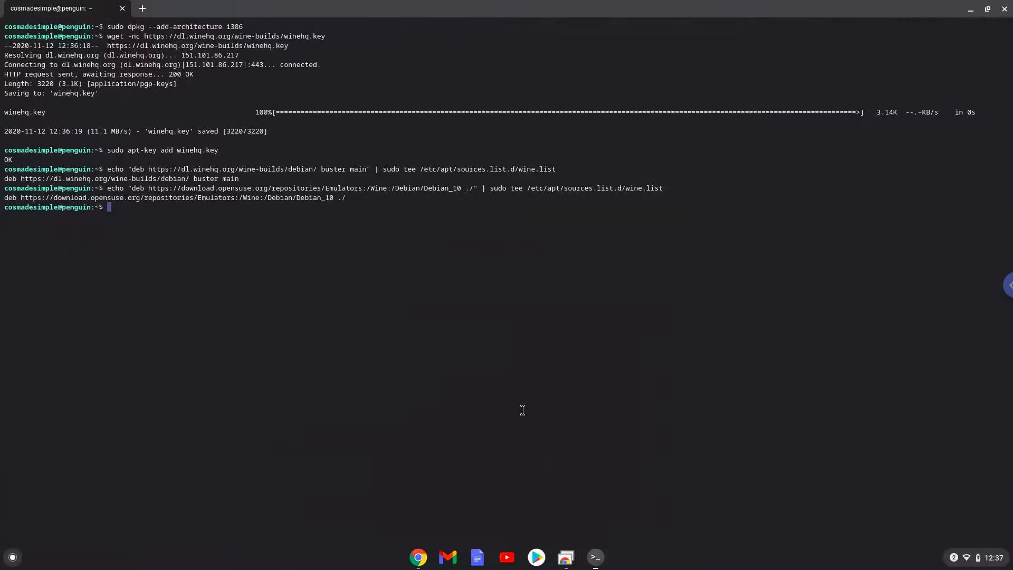
pyautogui.press('Return')
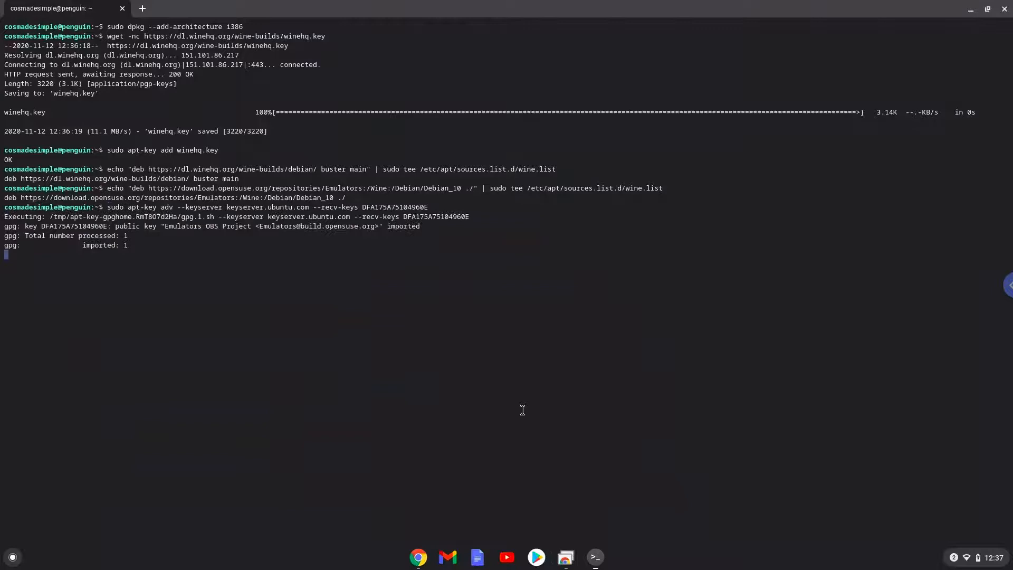
pyautogui.press('Return')
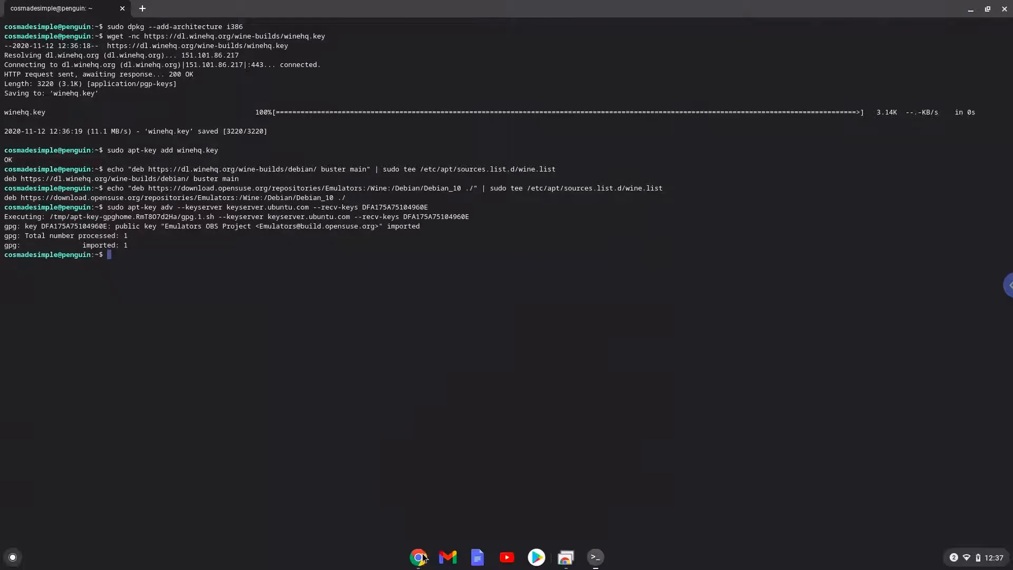
pyautogui.click(418, 556)
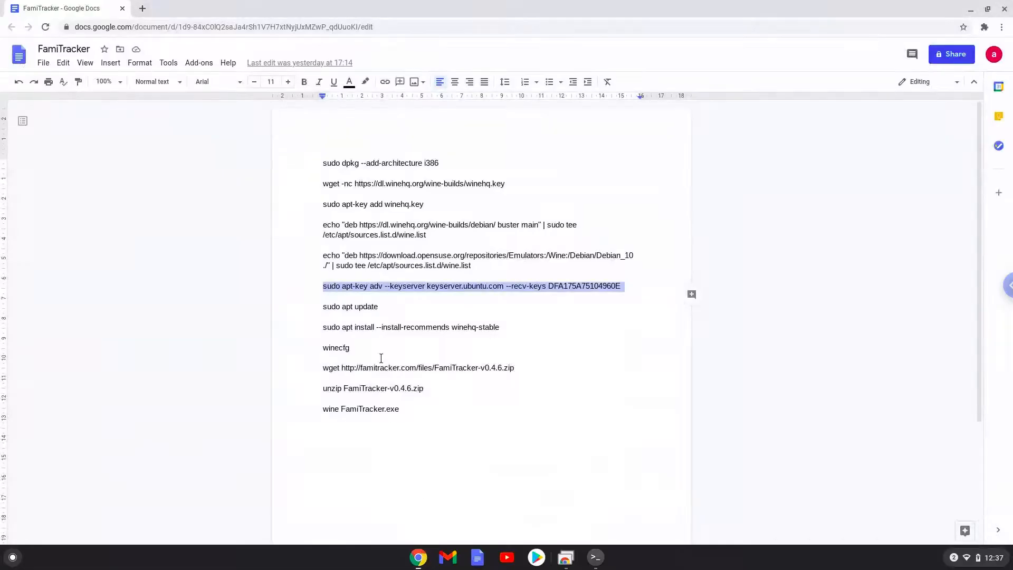
# Run 'sudo apt update' to fetch the WineHQ and openSUSE package lists.
pyautogui.click(366, 305)
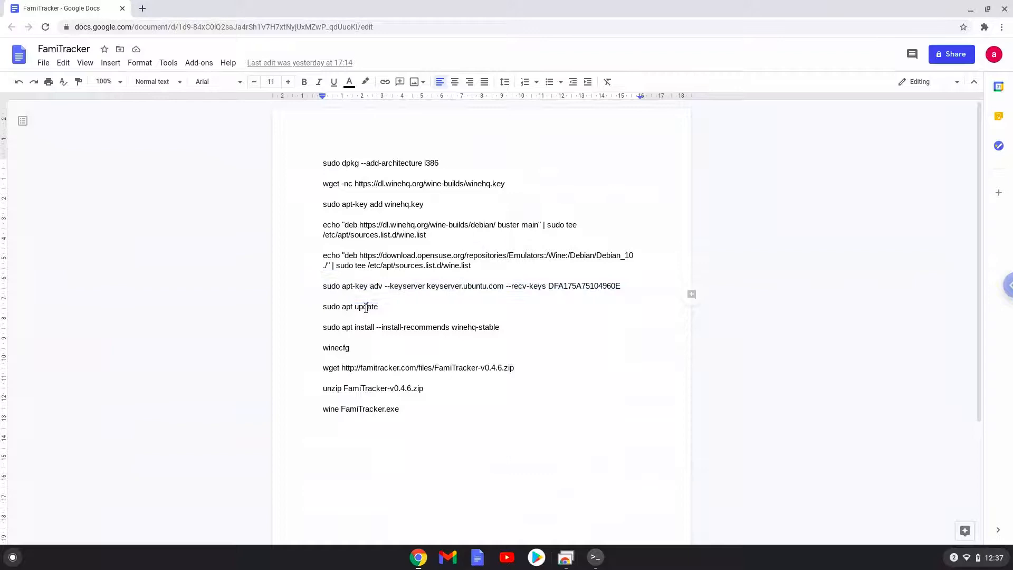
pyautogui.rightClick(365, 306)
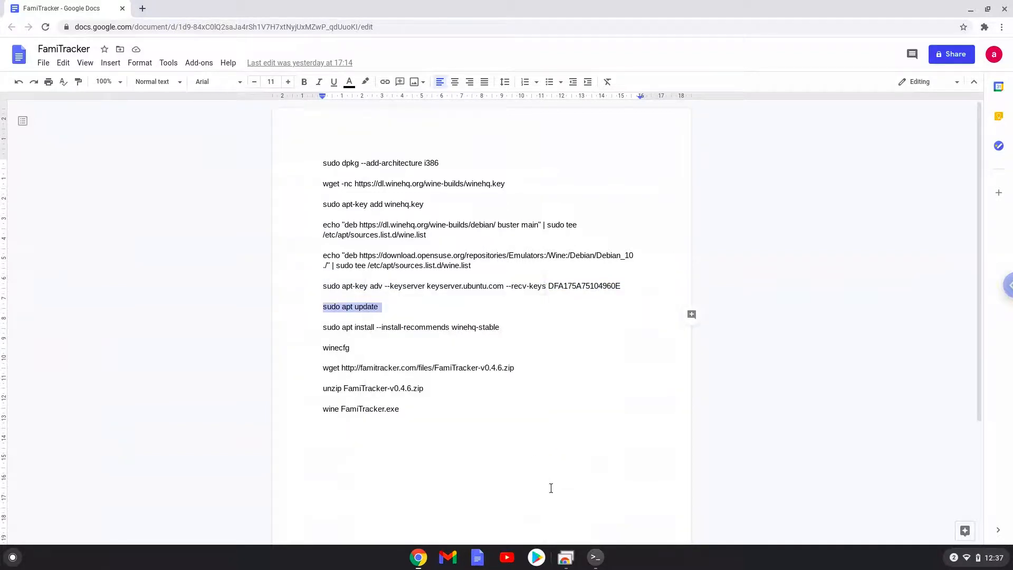
pyautogui.click(593, 557)
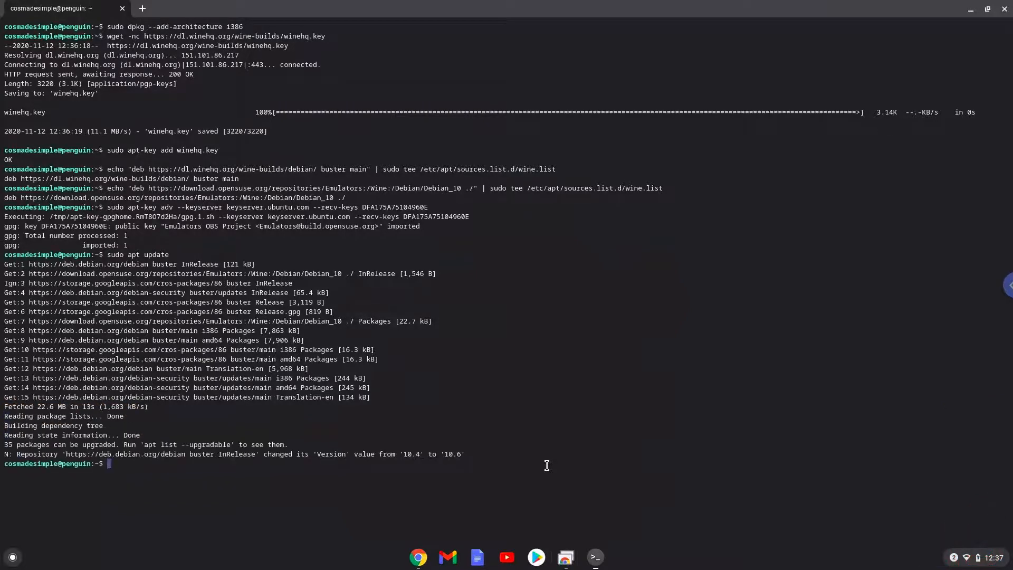
pyautogui.moveTo(587, 534)
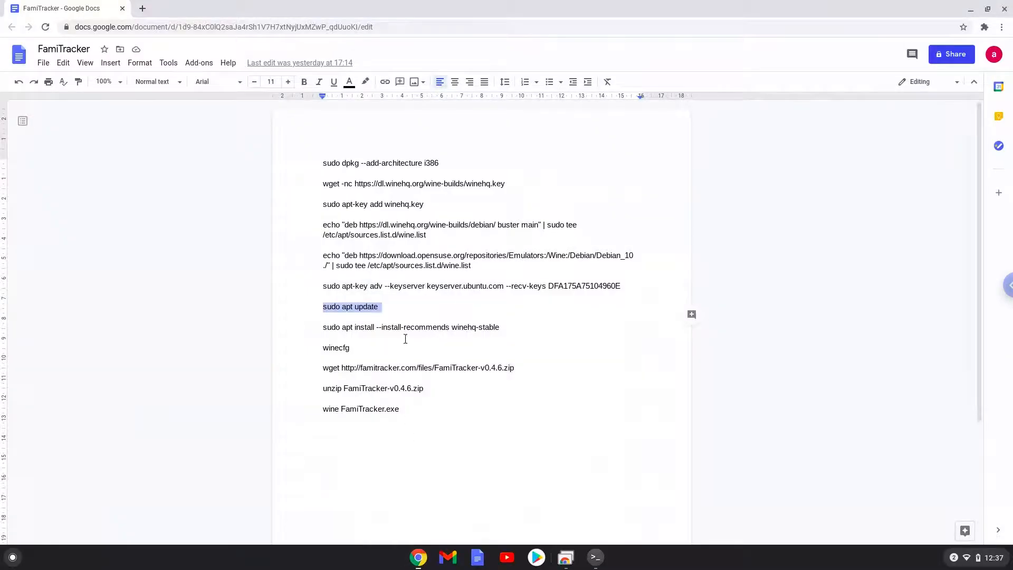
# Copy 'sudo apt install --install-recommends winehq-stable' and return to the terminal.
pyautogui.tripleClick(411, 327)
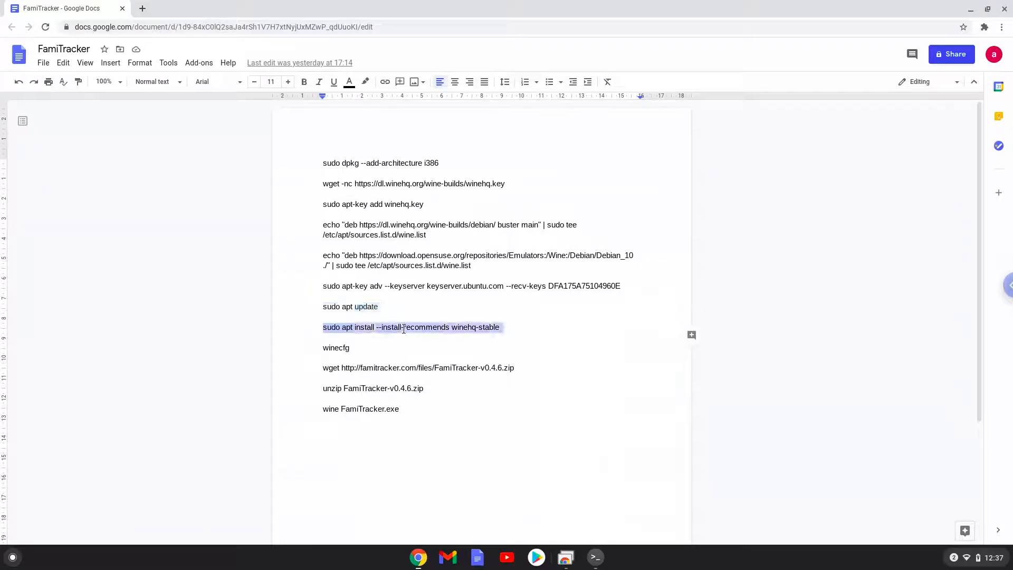
pyautogui.rightClick(410, 327)
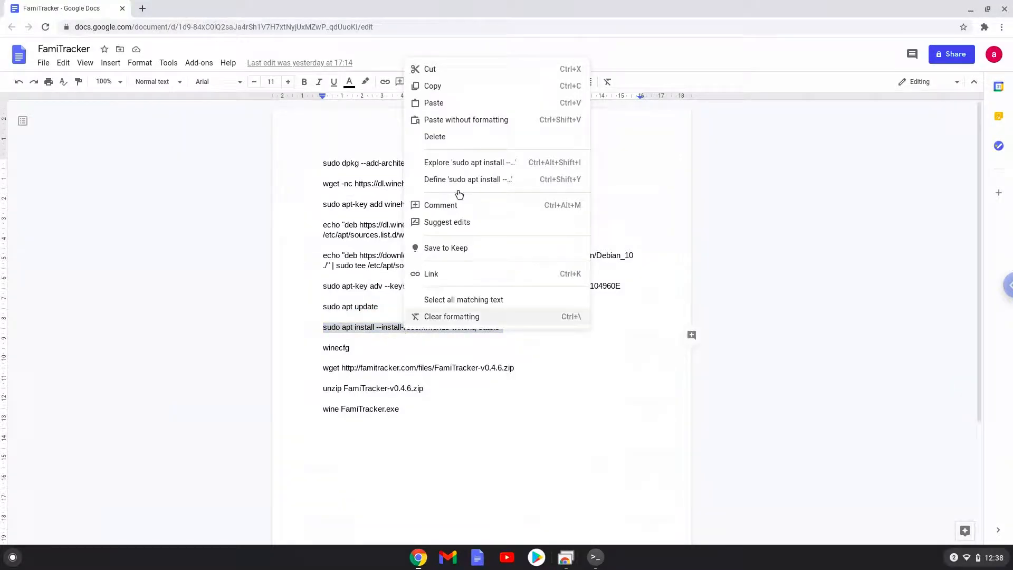
pyautogui.moveTo(467, 85)
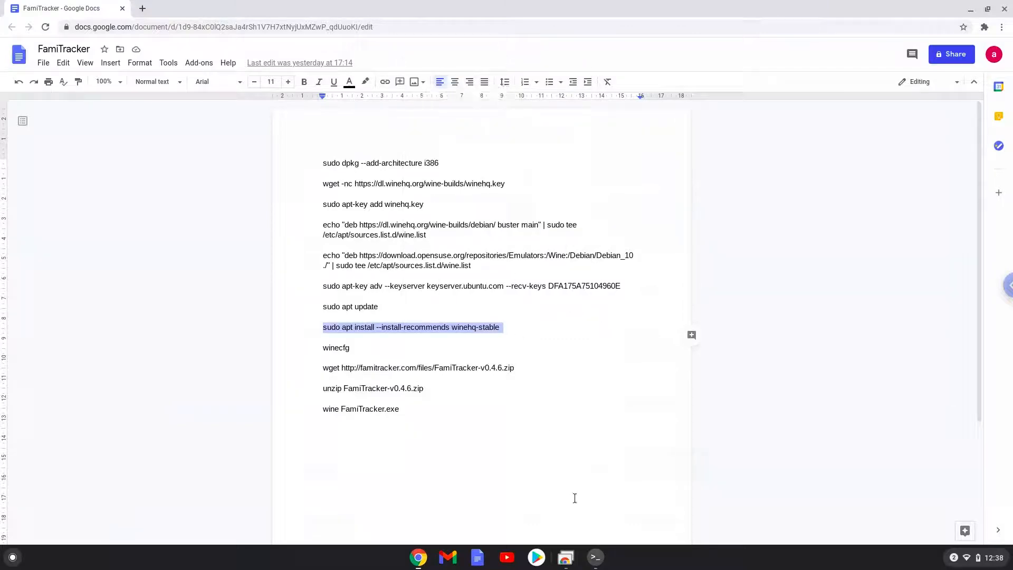
pyautogui.click(593, 557)
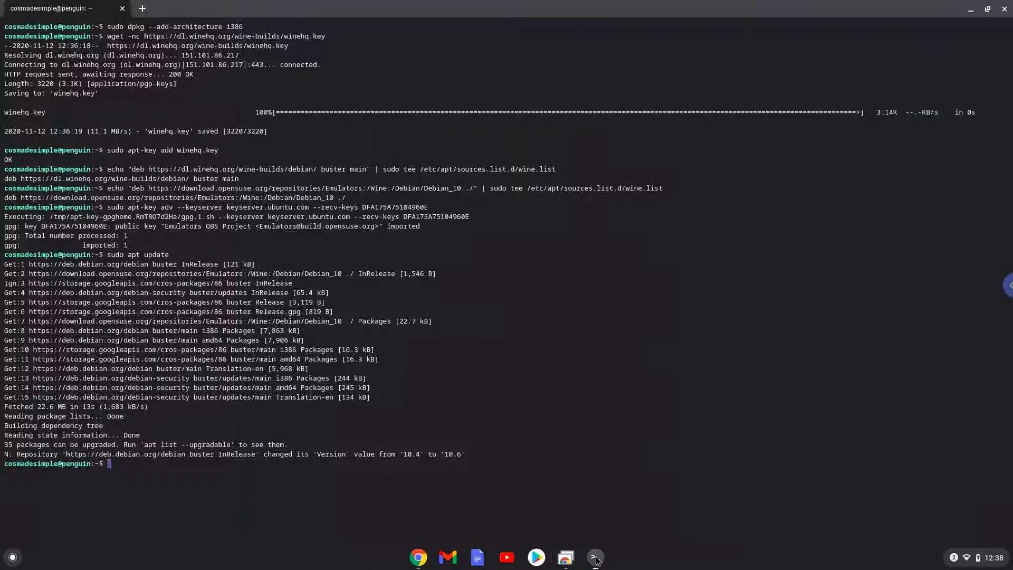
# Run sudo apt install --install-recommends winehq-stable and confirm with Y, then return to the notes.
pyautogui.write('sudo apt install --install-recommends winehq-stable')
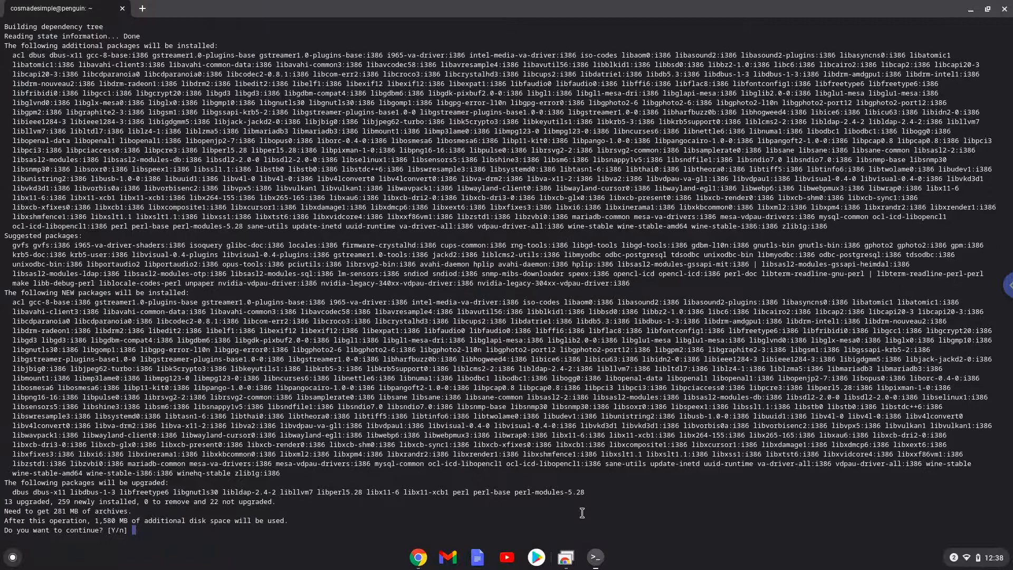
pyautogui.write('Y')
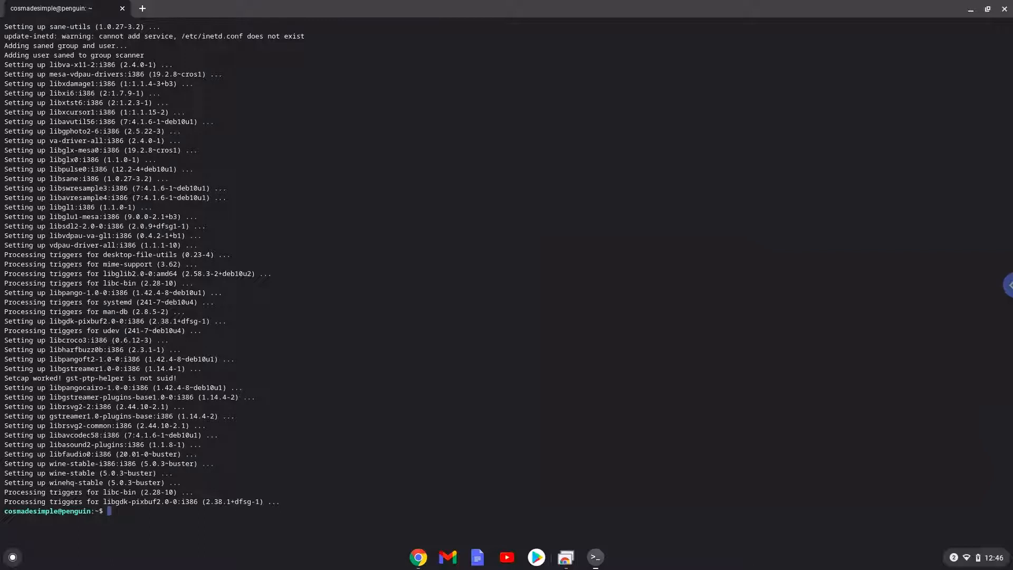
pyautogui.moveTo(445, 555)
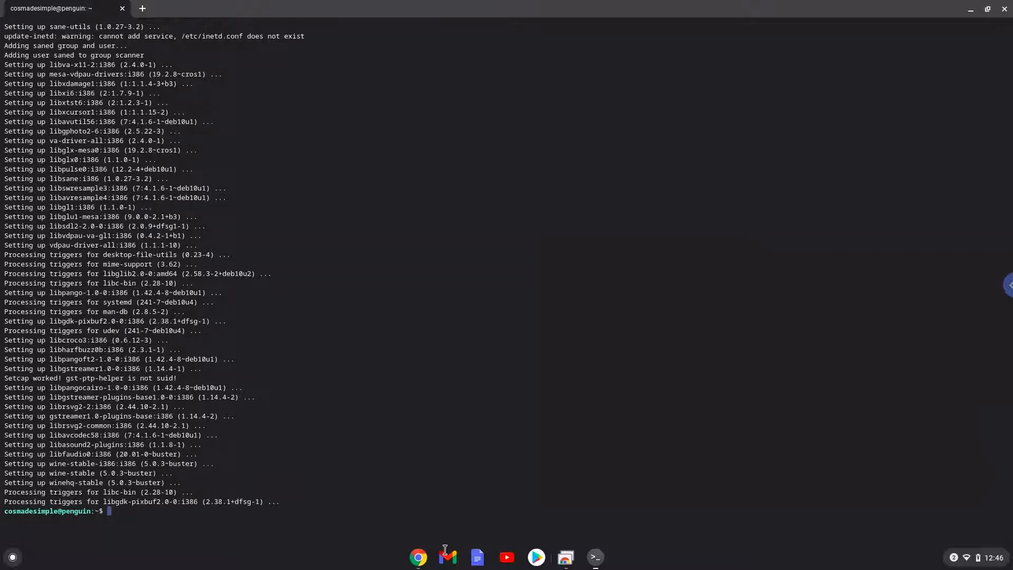
pyautogui.click(418, 557)
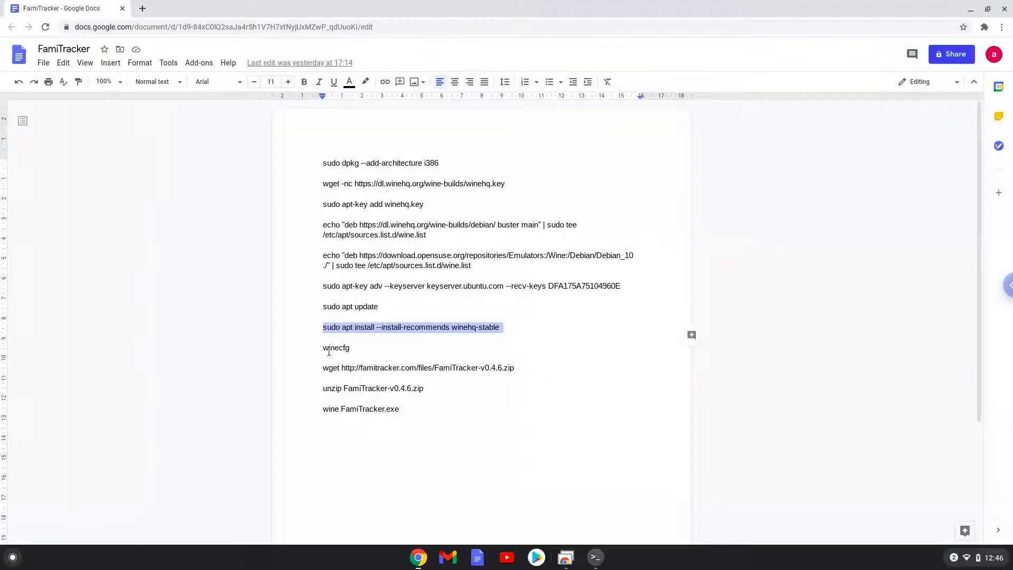
# Copy the word winecfg from the notes and switch back to the terminal.
pyautogui.doubleClick(335, 347)
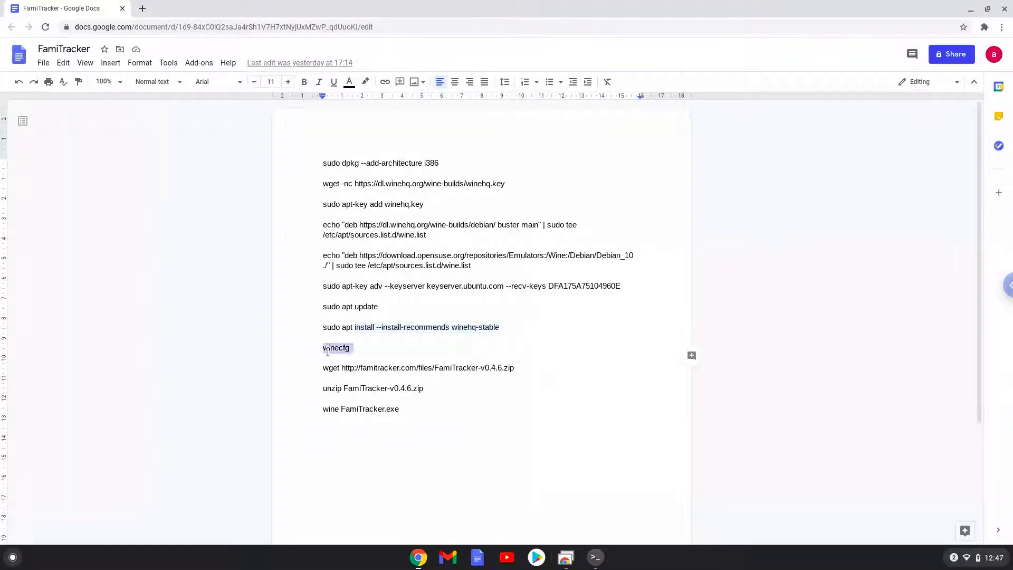
pyautogui.rightClick(335, 348)
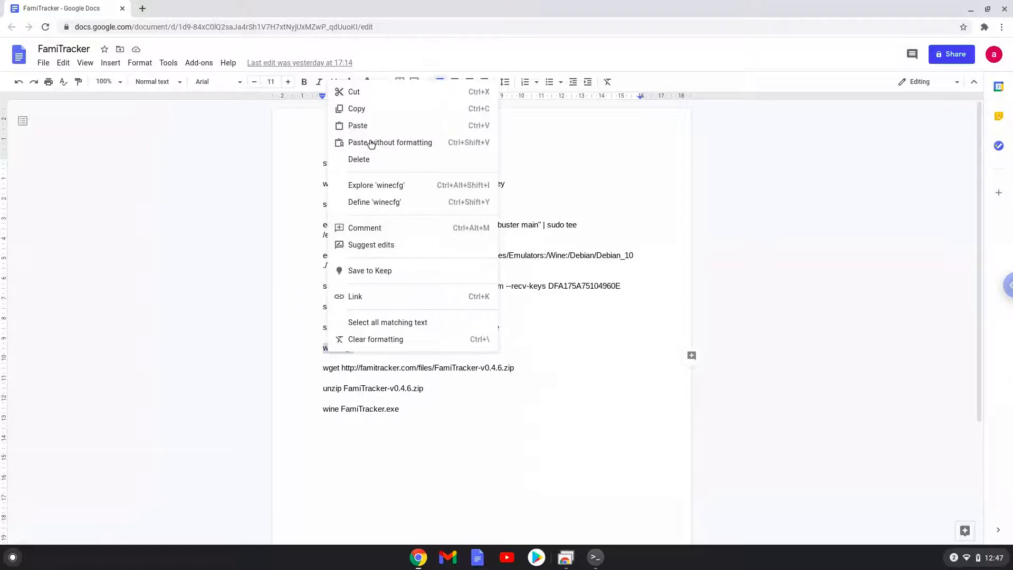
pyautogui.click(464, 312)
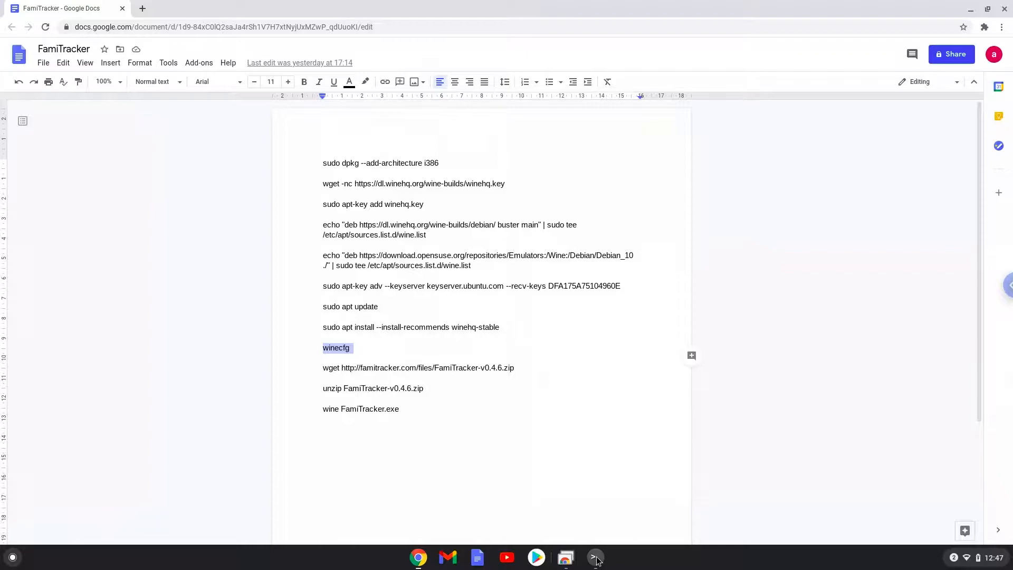
pyautogui.click(594, 557)
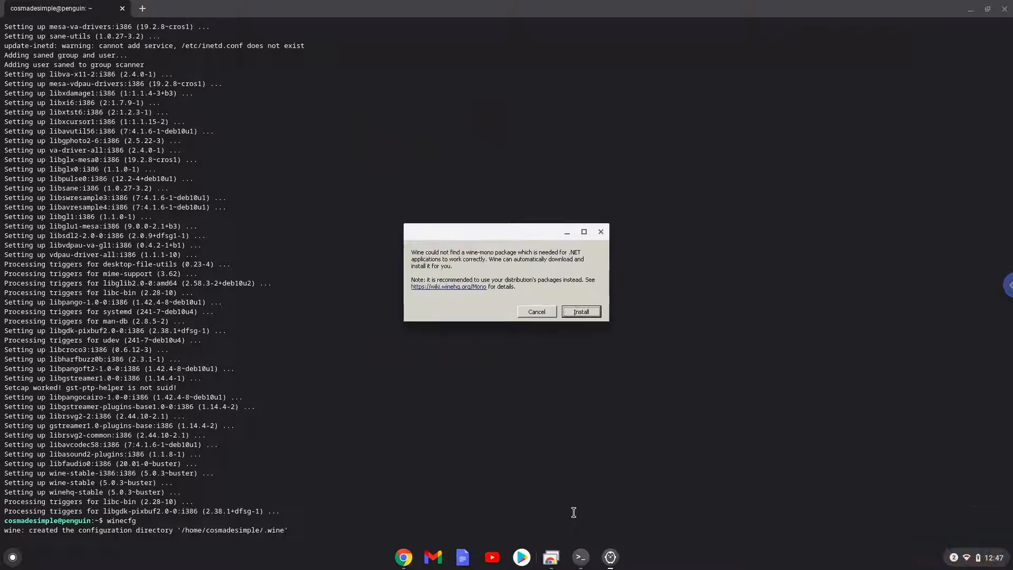
pyautogui.moveTo(579, 331)
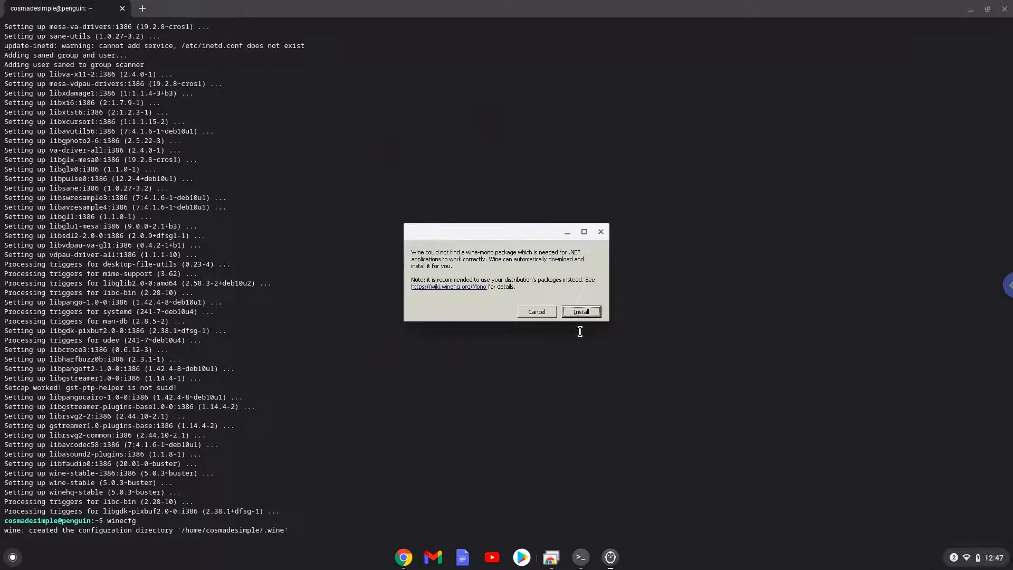
pyautogui.moveTo(579, 327)
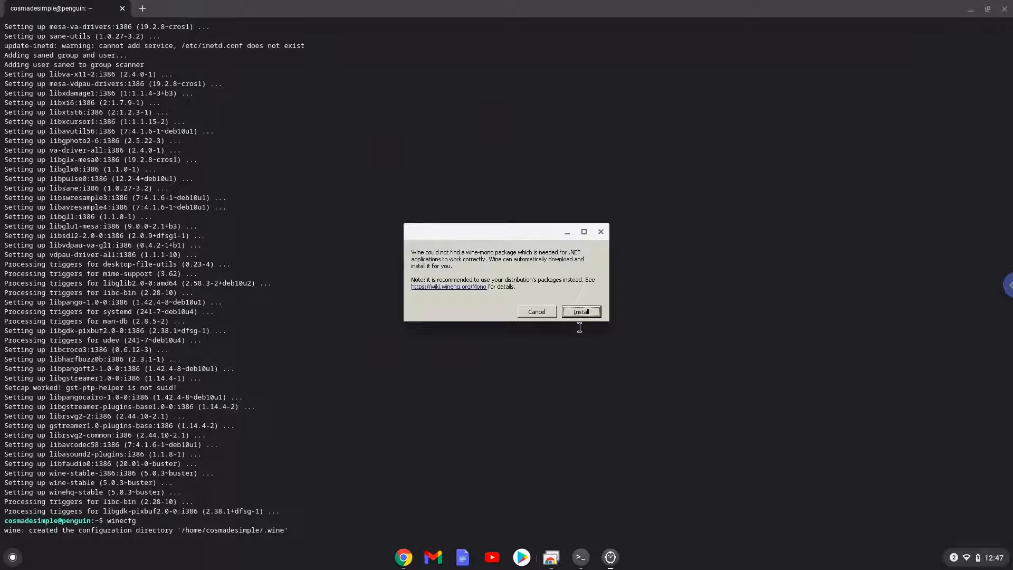
# Accept Wine's prompts to download and install the Mono and Gecko packages.
pyautogui.click(579, 312)
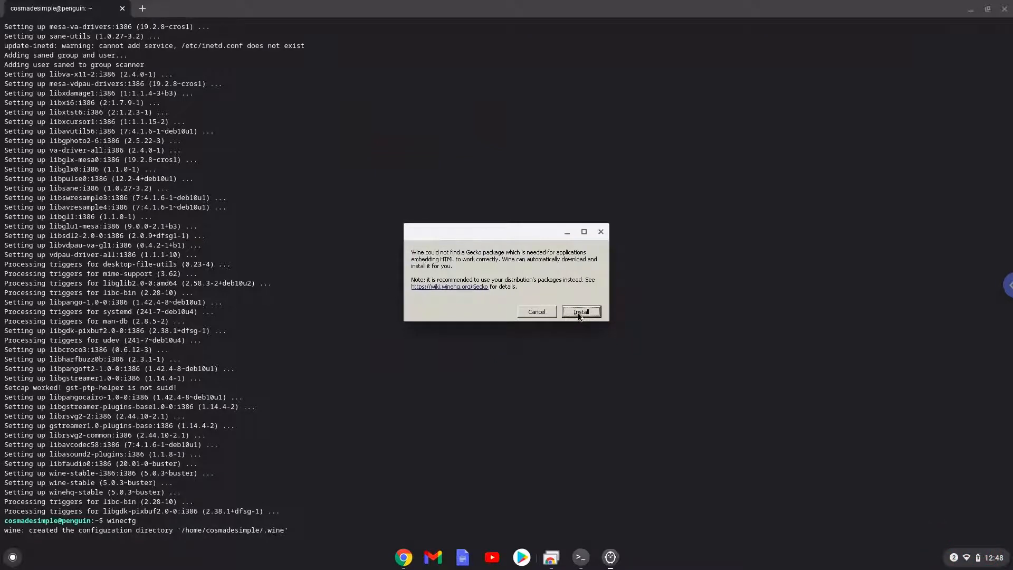
pyautogui.click(580, 311)
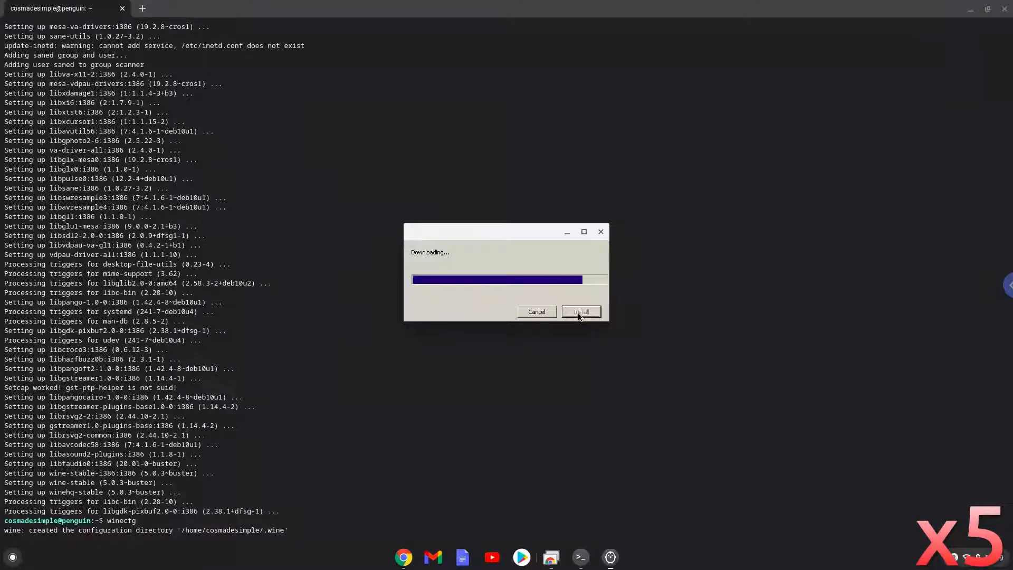
pyautogui.click(580, 311)
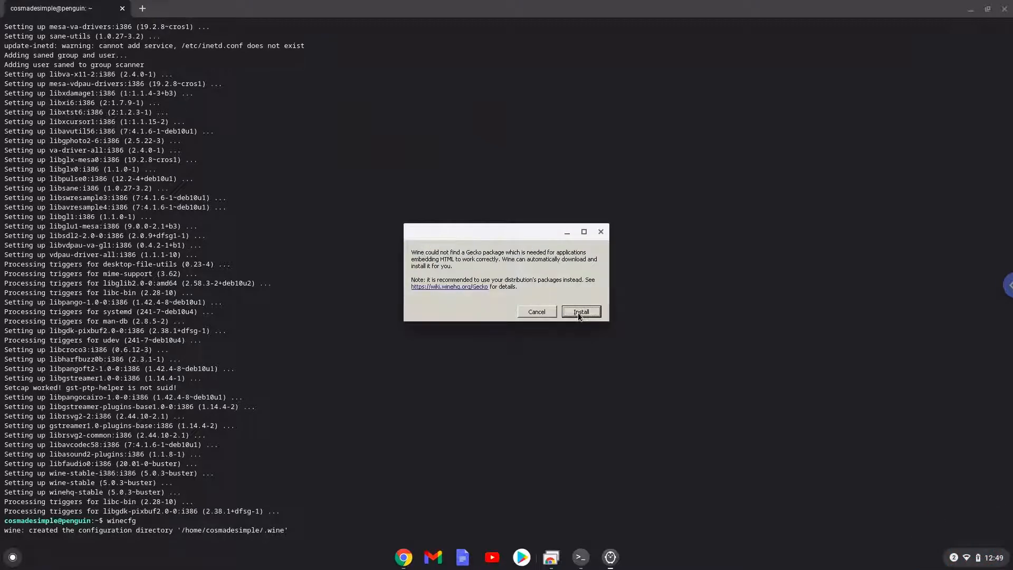
pyautogui.click(579, 312)
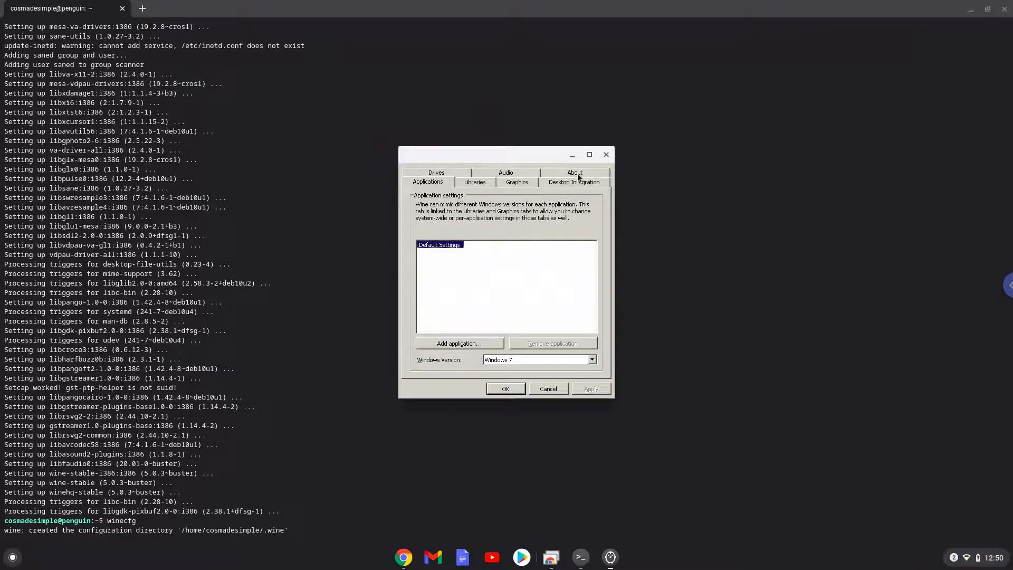
# Accept the default Wine configuration settings with OK.
pyautogui.click(573, 172)
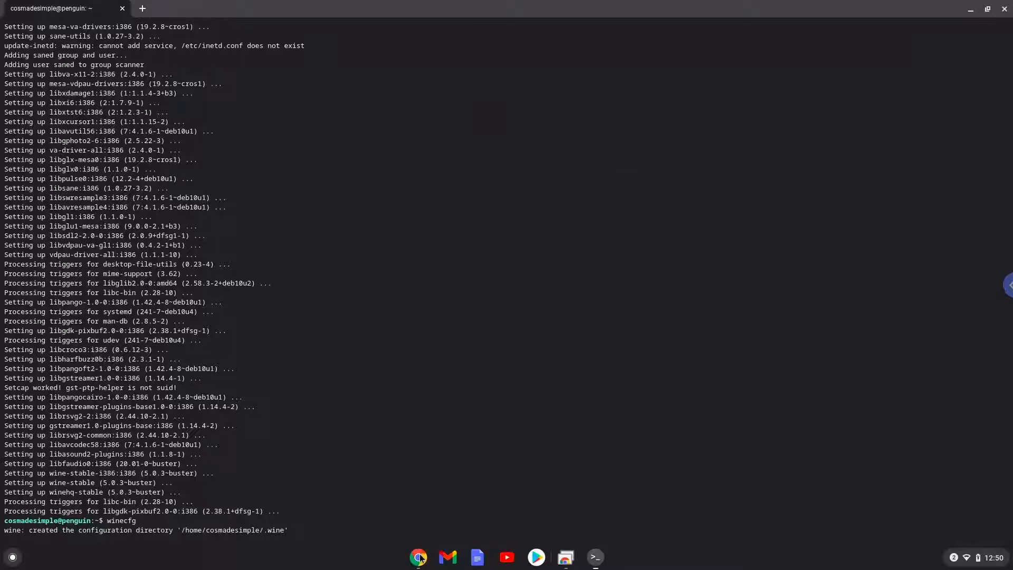
pyautogui.moveTo(425, 441)
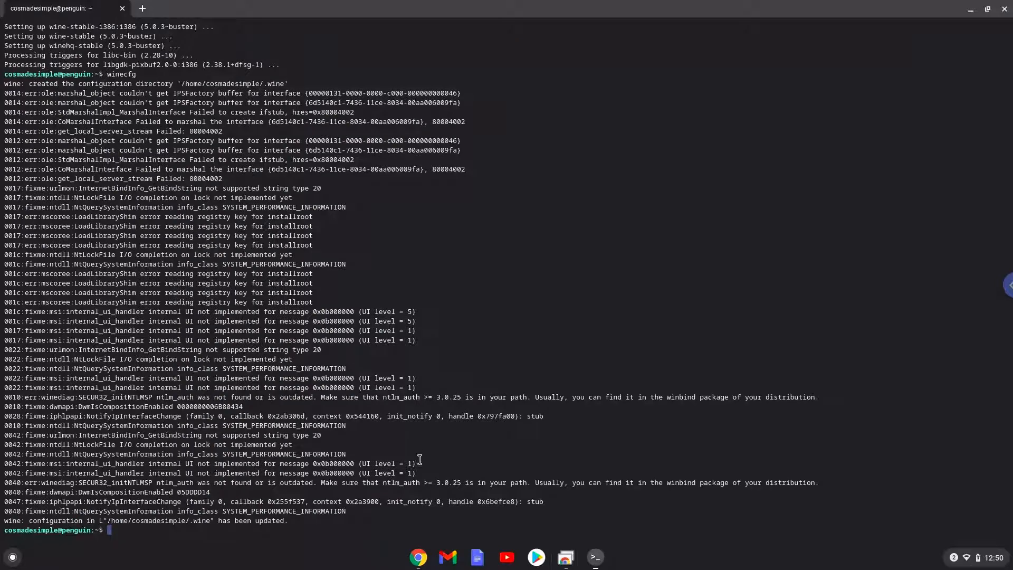
# Switch to the notes and copy the wget FamiTracker-v0.4.6.zip download command.
pyautogui.click(417, 556)
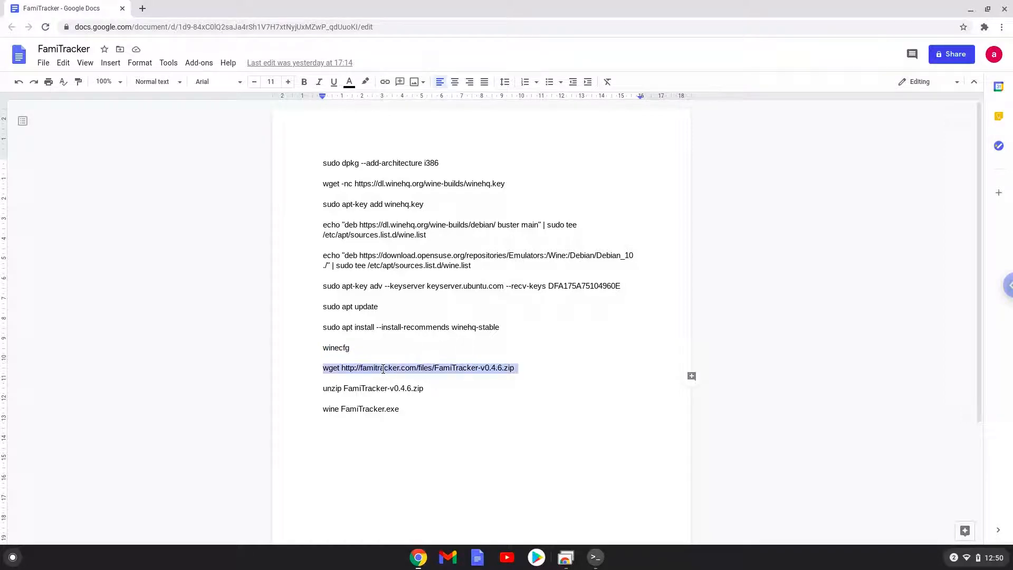
pyautogui.rightClick(419, 367)
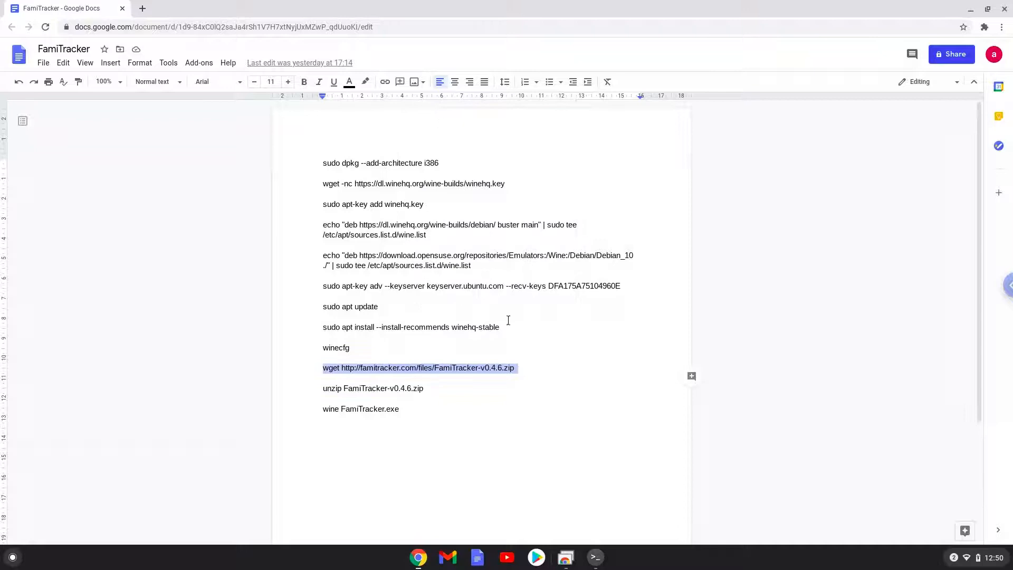
pyautogui.moveTo(594, 557)
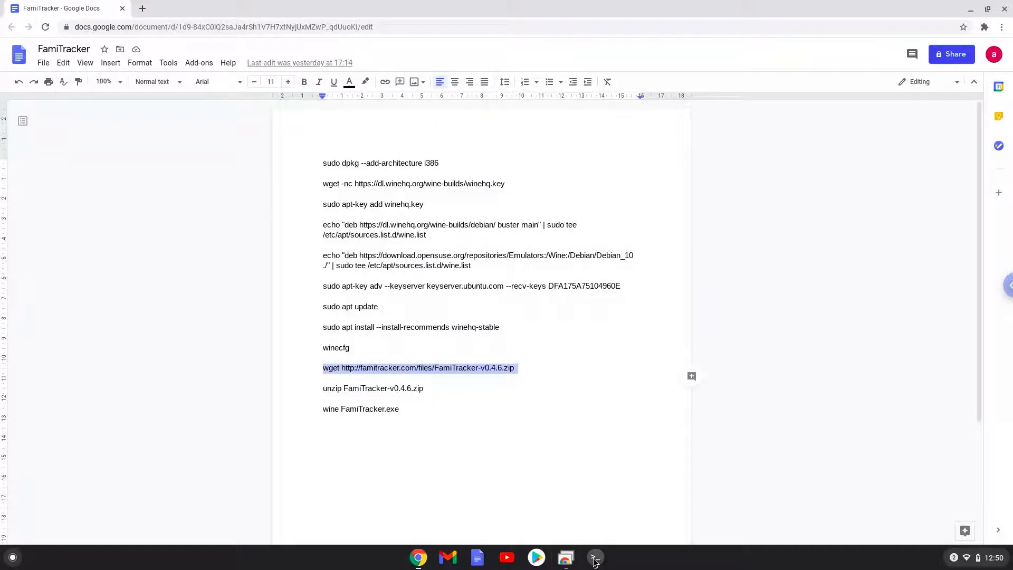
# Run the wget download in the terminal, then copy the unzip command from the notes.
pyautogui.click(593, 557)
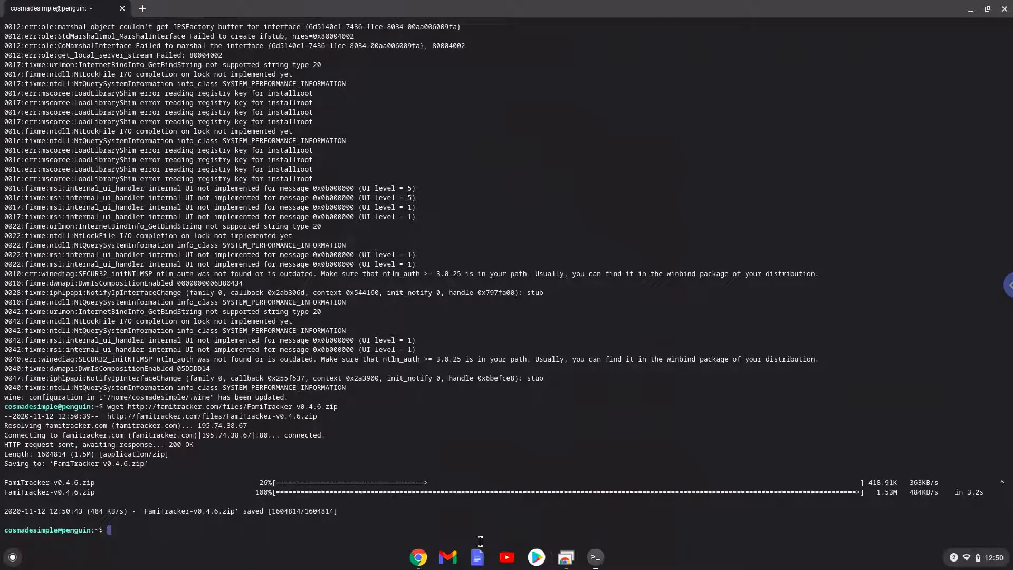
pyautogui.click(418, 556)
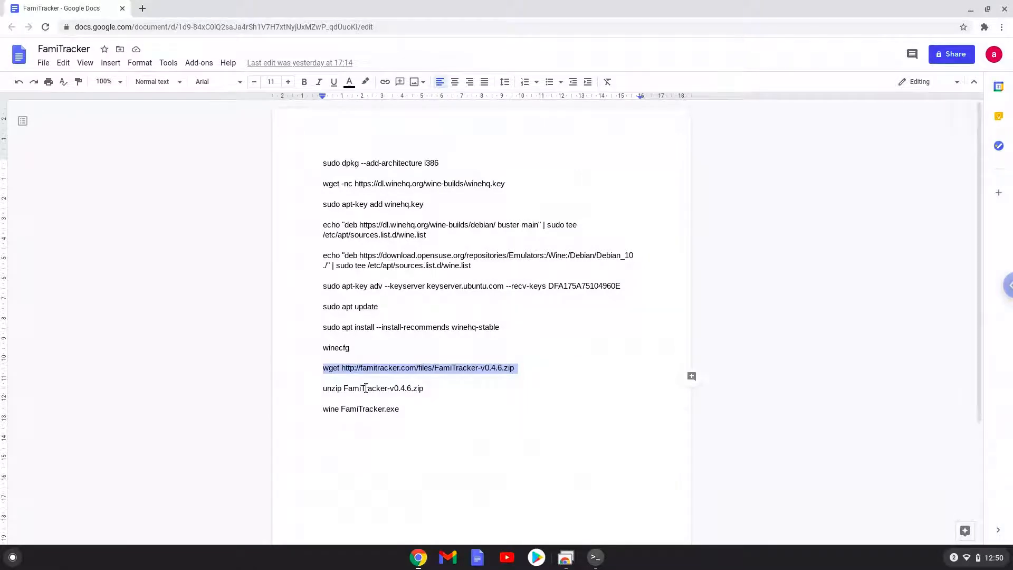
pyautogui.rightClick(373, 387)
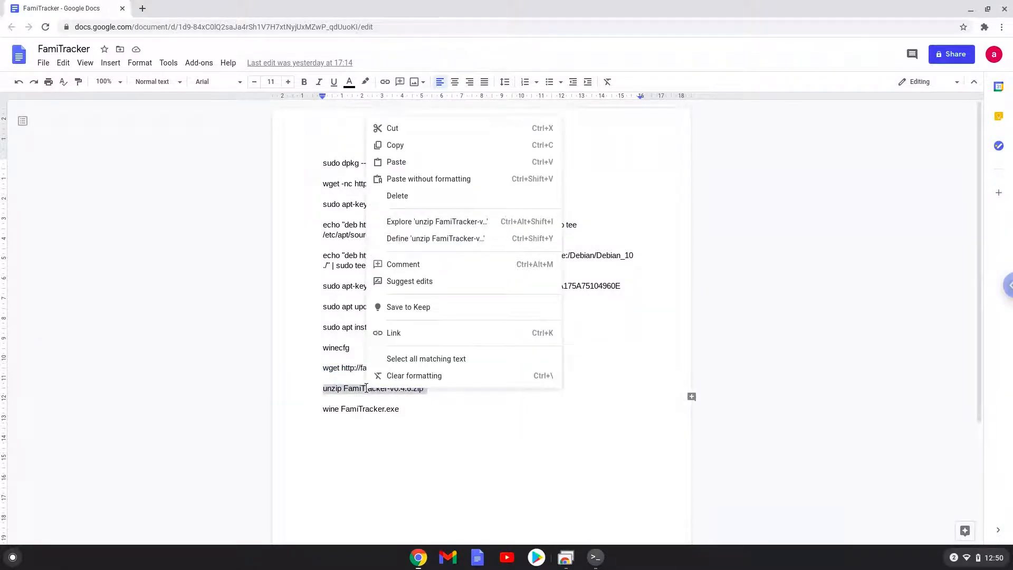
pyautogui.moveTo(396, 145)
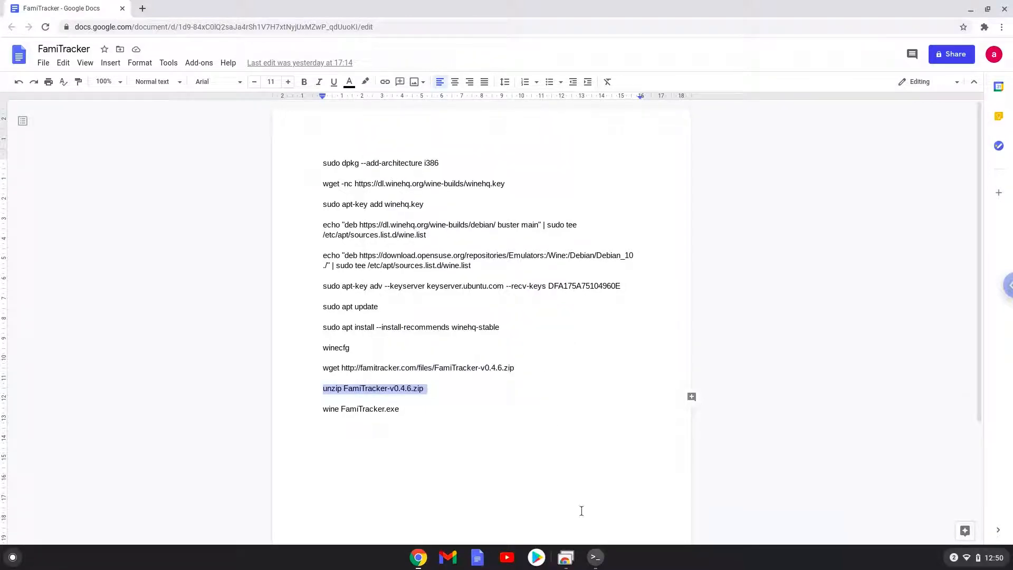
# Run the unzip command on FamiTracker-v0.4.6.zip, then return to the notes.
pyautogui.click(593, 557)
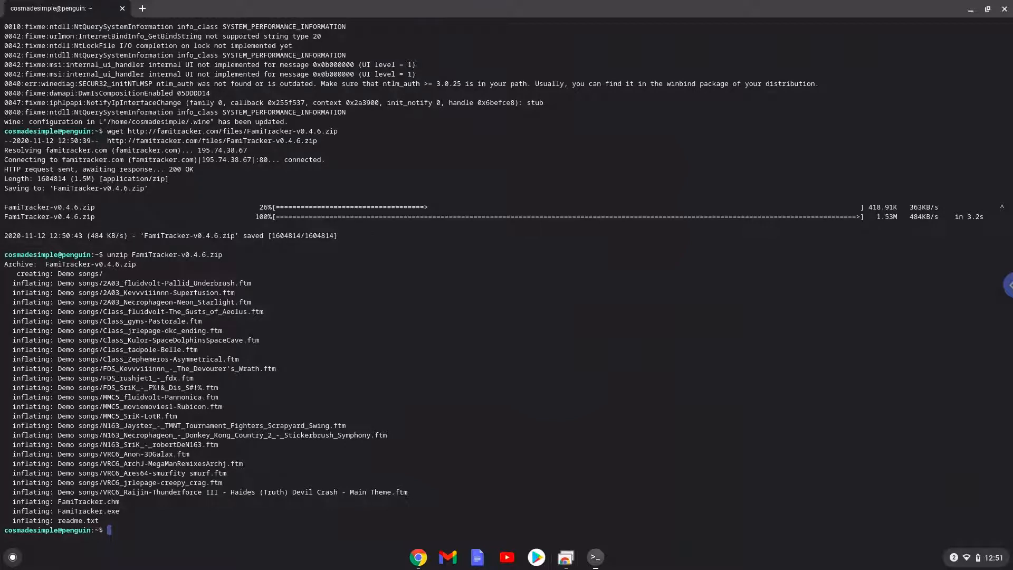
pyautogui.moveTo(542, 532)
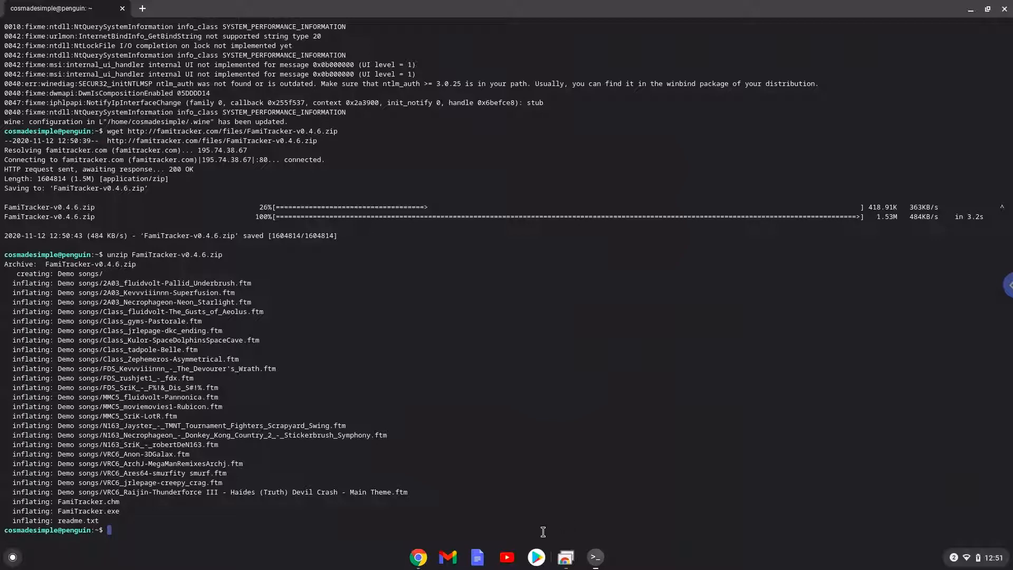
pyautogui.click(419, 557)
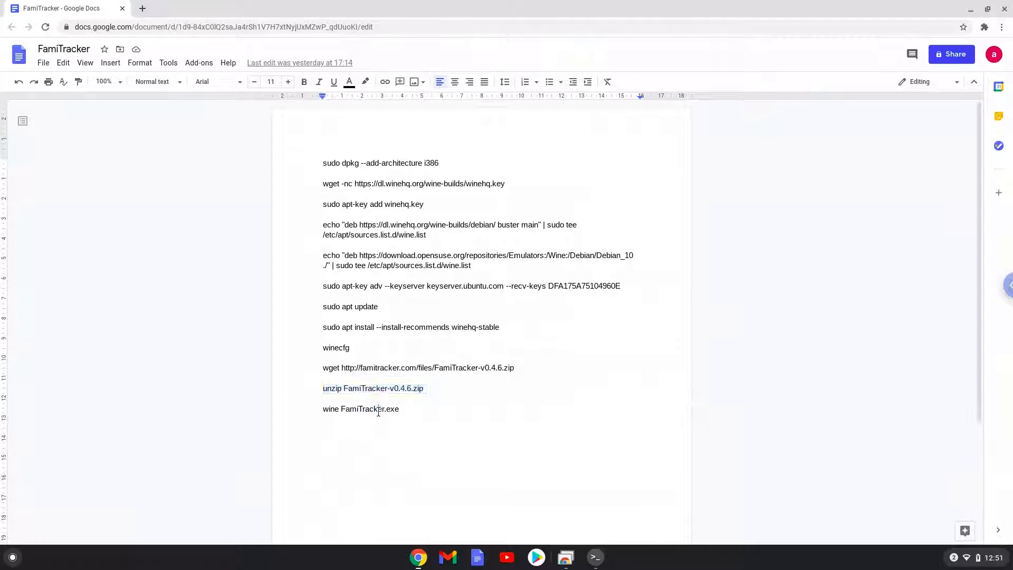
# Copy the 'wine FamiTracker.exe' line from the notes.
pyautogui.rightClick(377, 409)
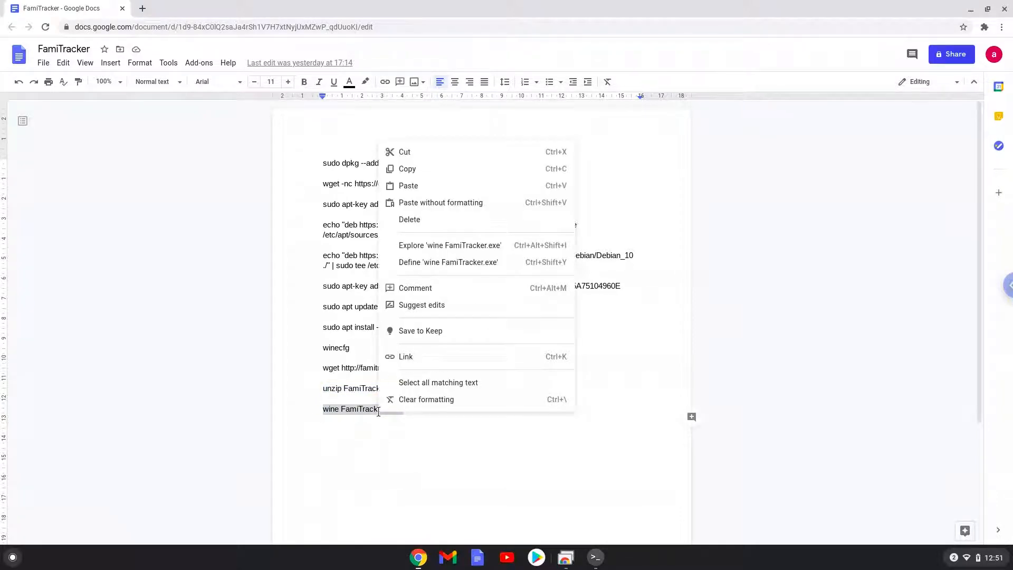
pyautogui.moveTo(415, 169)
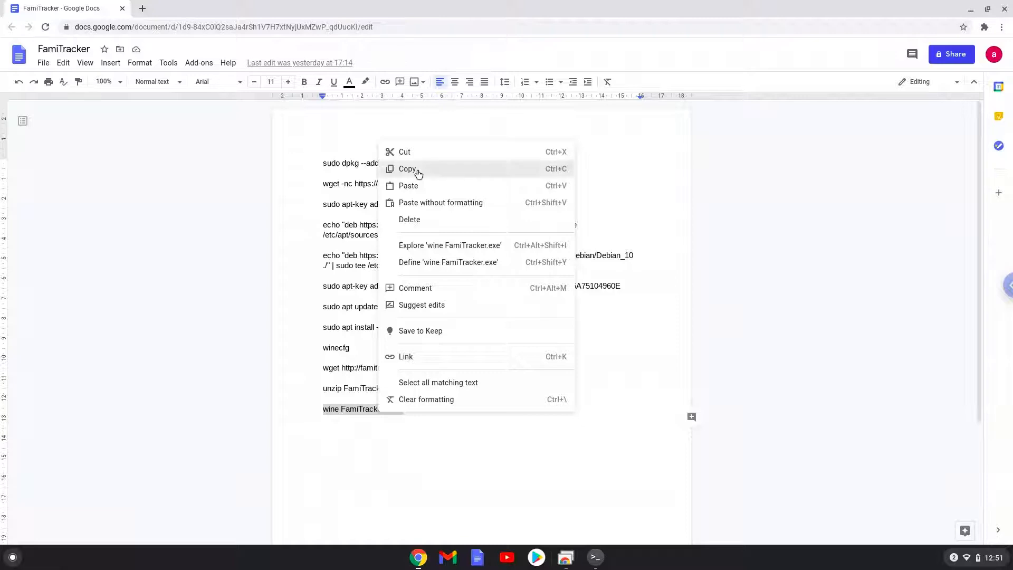
pyautogui.click(408, 169)
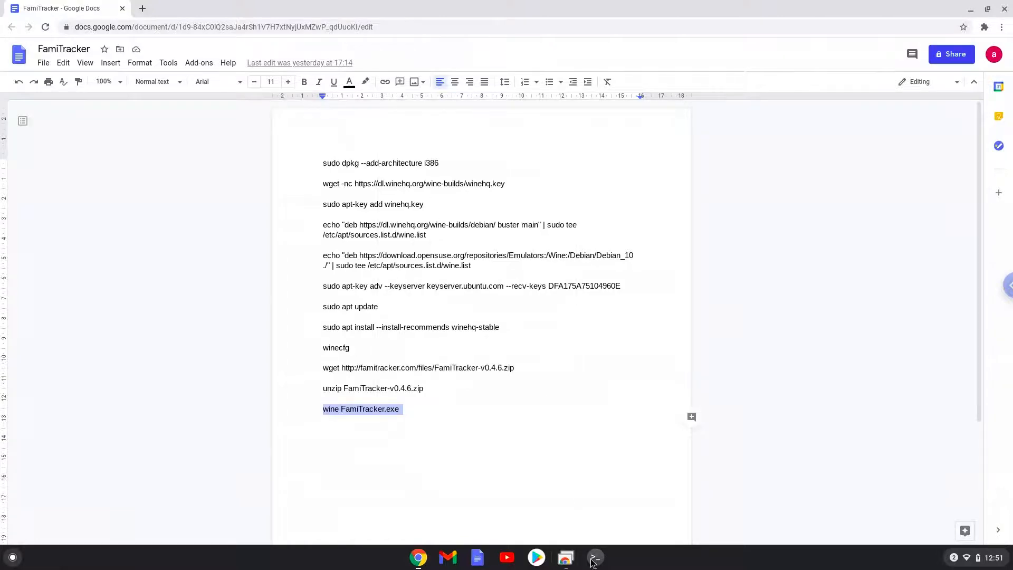
# Run 'wine FamiTracker.exe' in the terminal and minimize it to reveal FamiTracker.
pyautogui.click(593, 557)
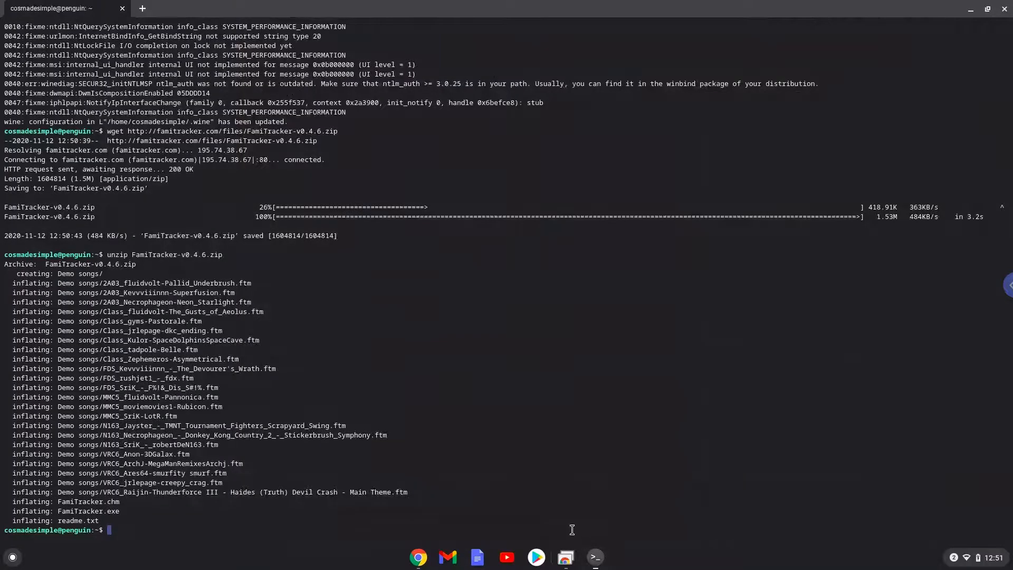
pyautogui.write('wine FamiTracker.exe')
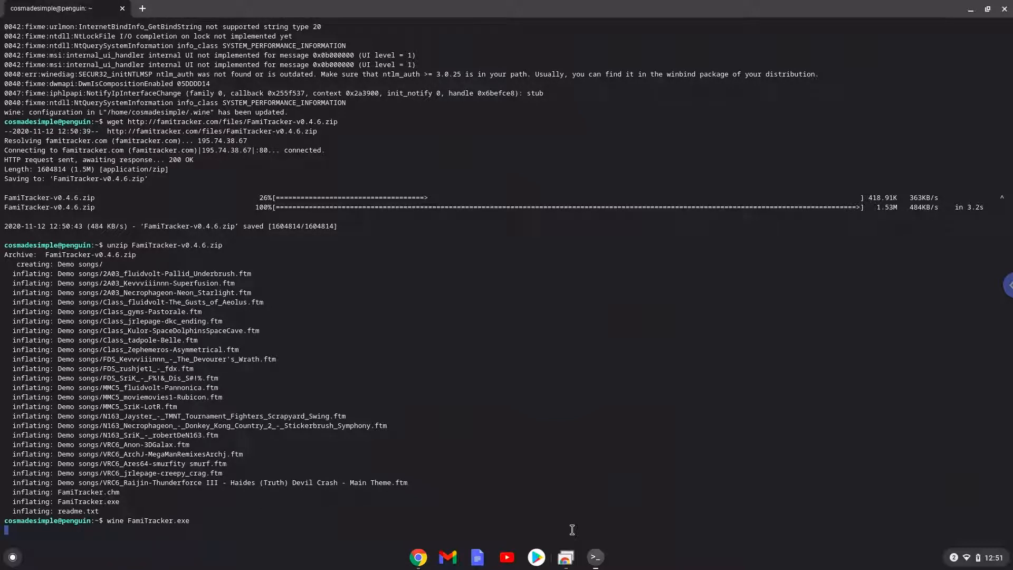
pyautogui.press('Return')
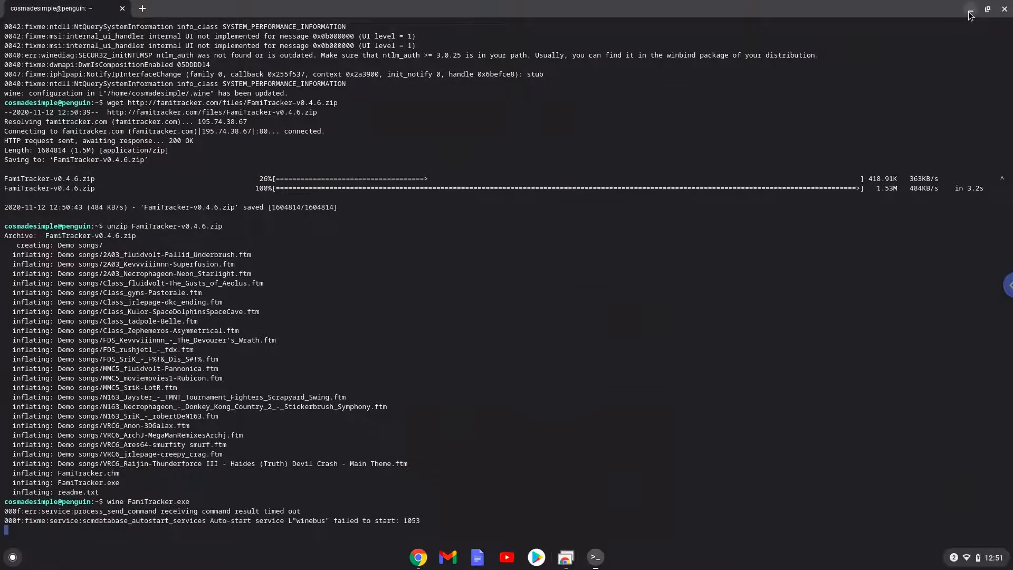
pyautogui.click(968, 14)
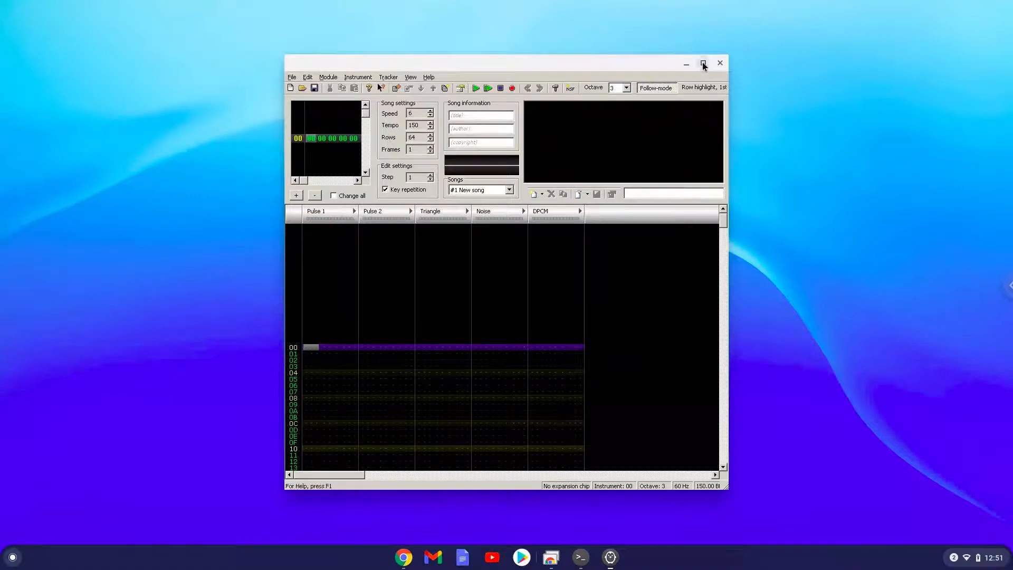
# Maximize FamiTracker and show its About dialog via the Help menu.
pyautogui.click(703, 64)
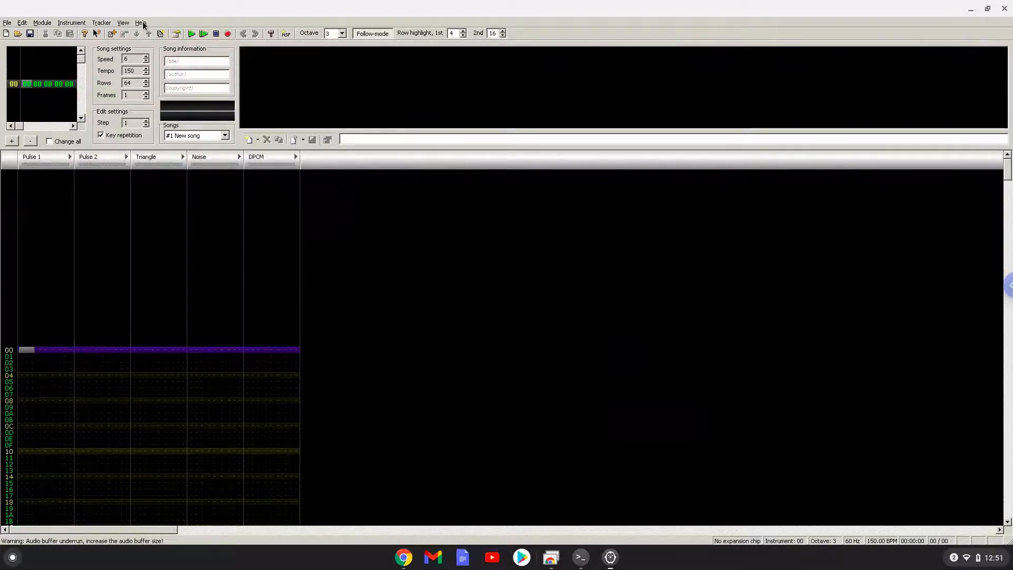
pyautogui.click(139, 22)
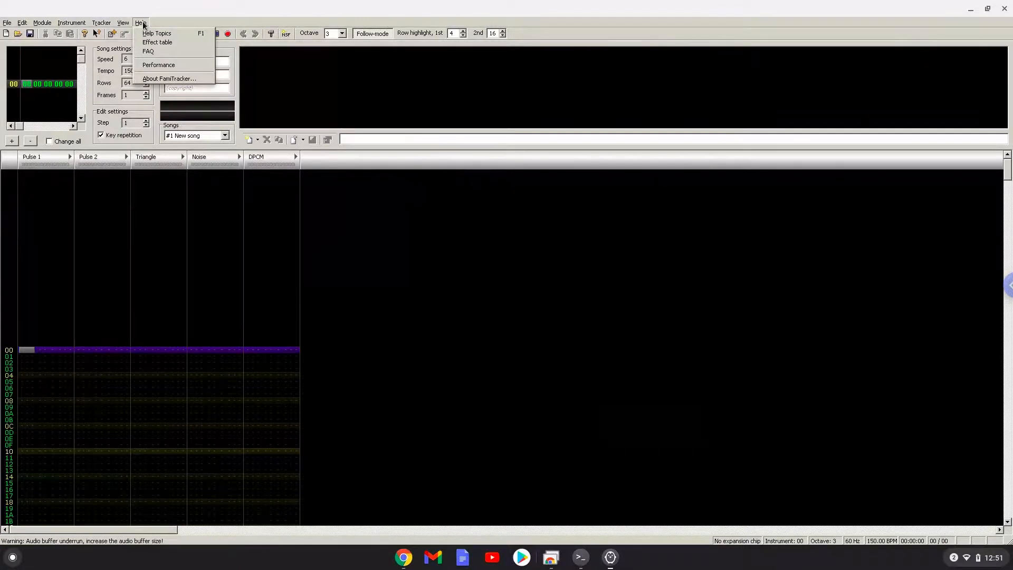
pyautogui.moveTo(159, 65)
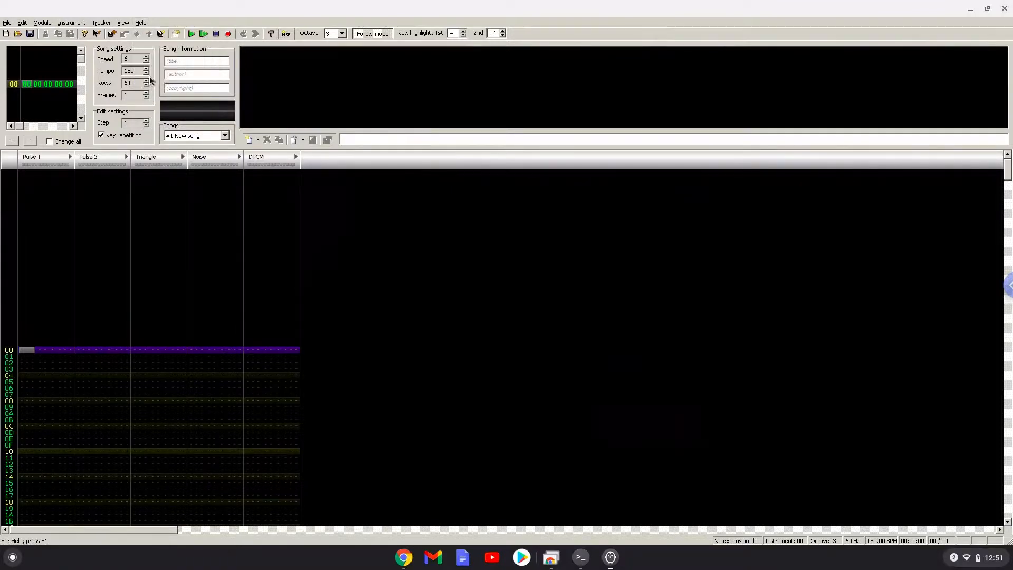
pyautogui.click(140, 22)
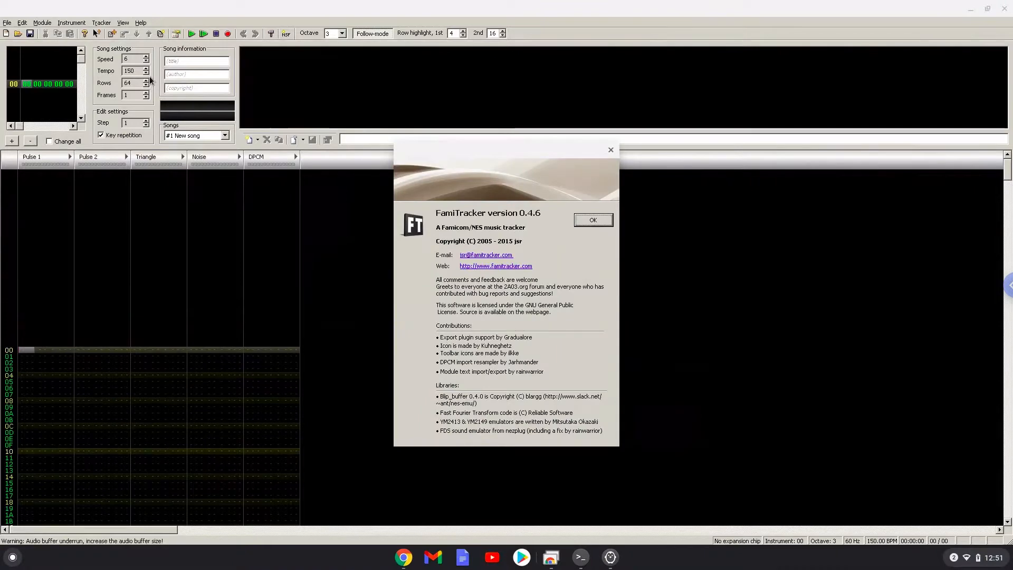